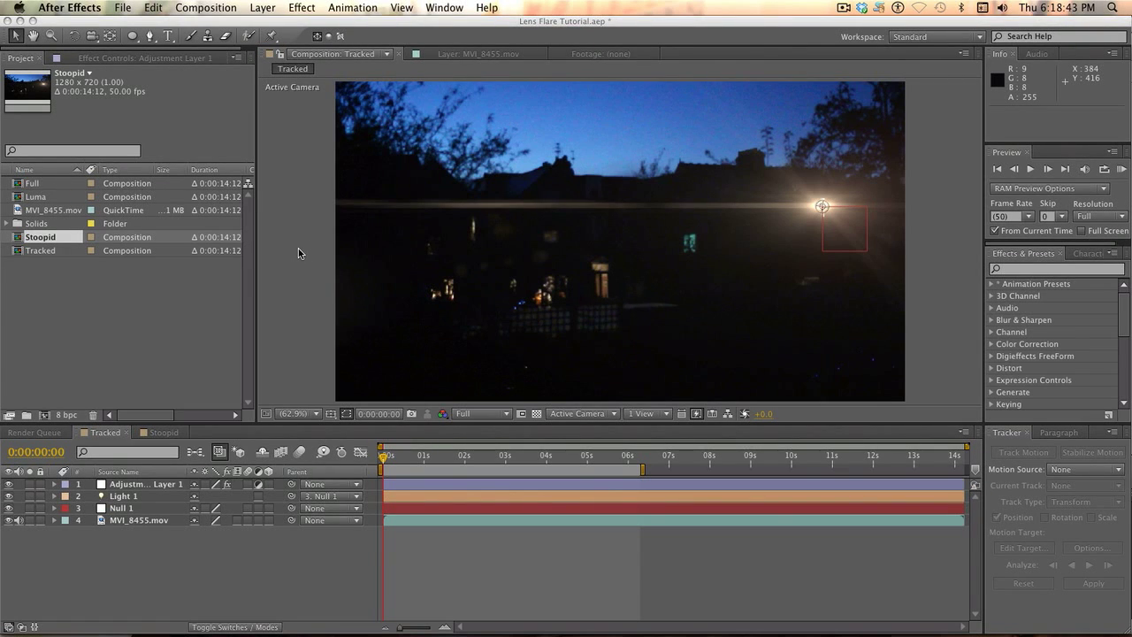
mouse_move(379, 63)
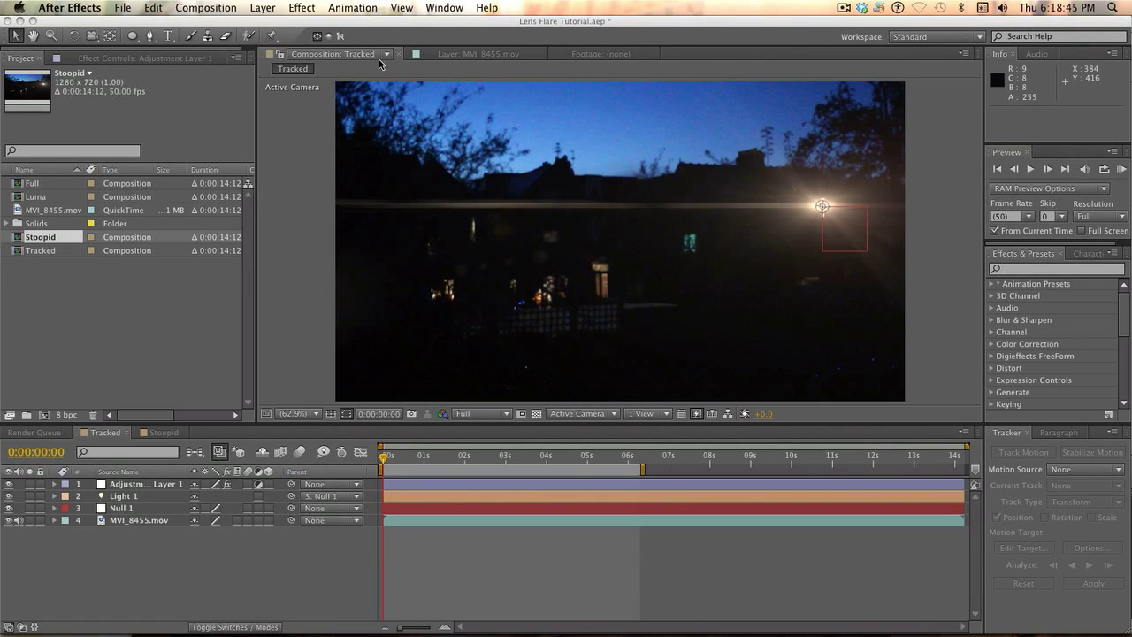
mouse_move(279, 271)
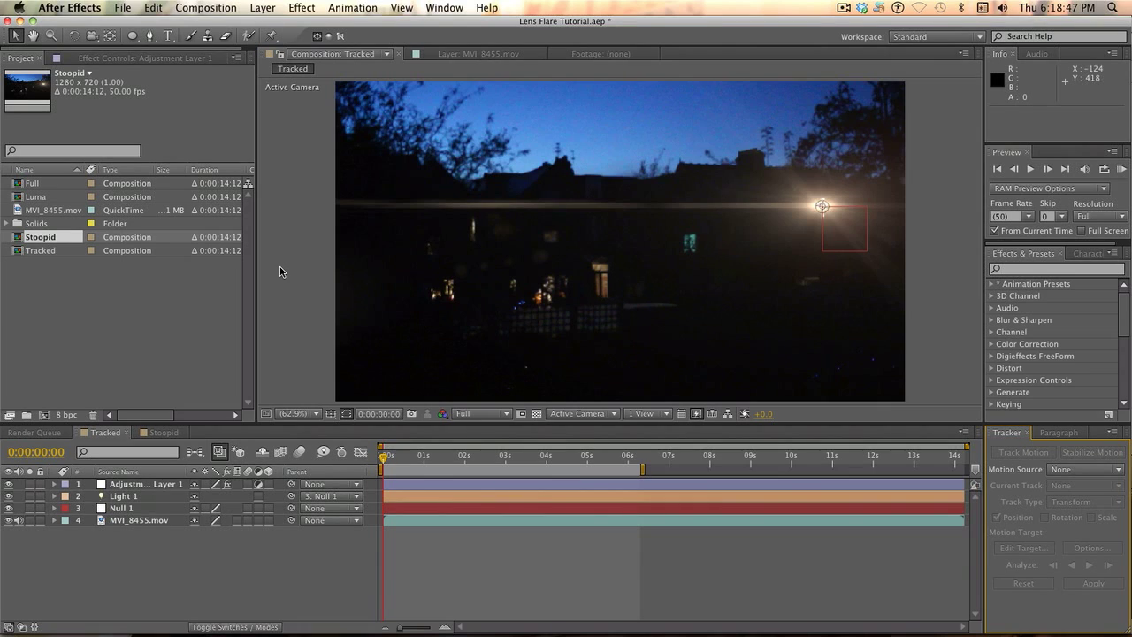
mouse_move(298, 235)
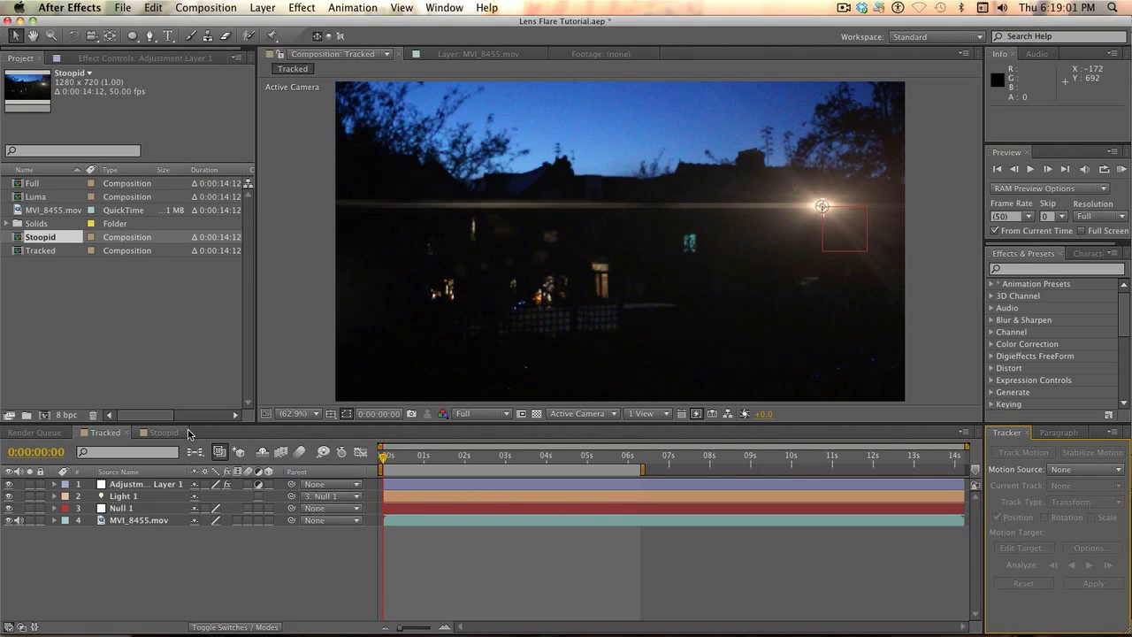
Preview the Stoopid composition, scrubbing the time ruler to watch the flare follow the light.
left_click(163, 432)
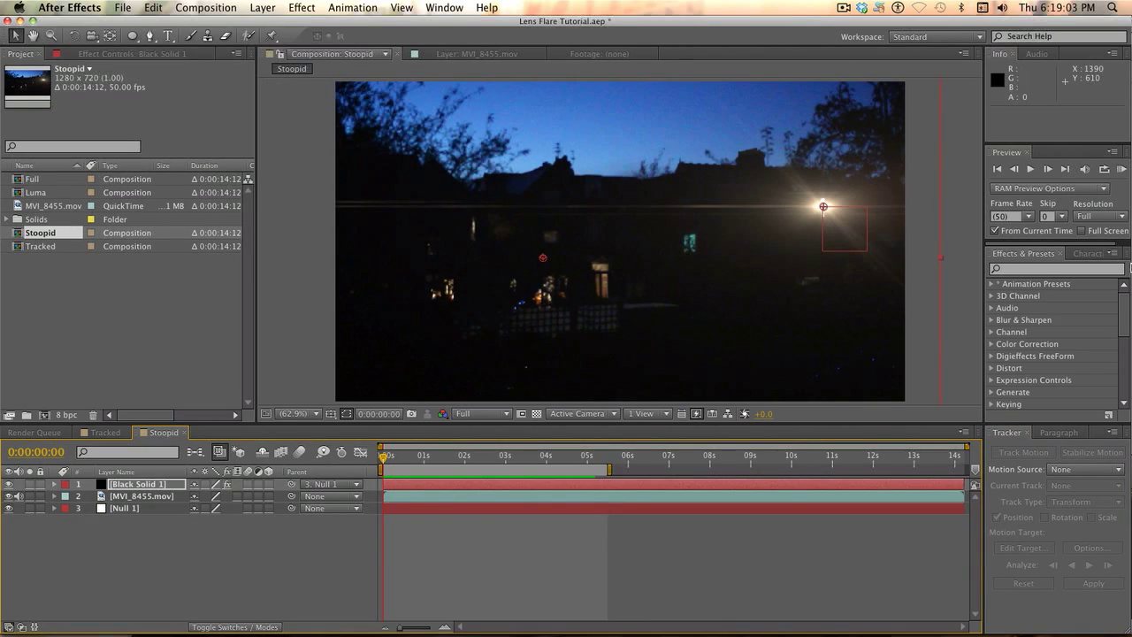
left_click(1122, 170)
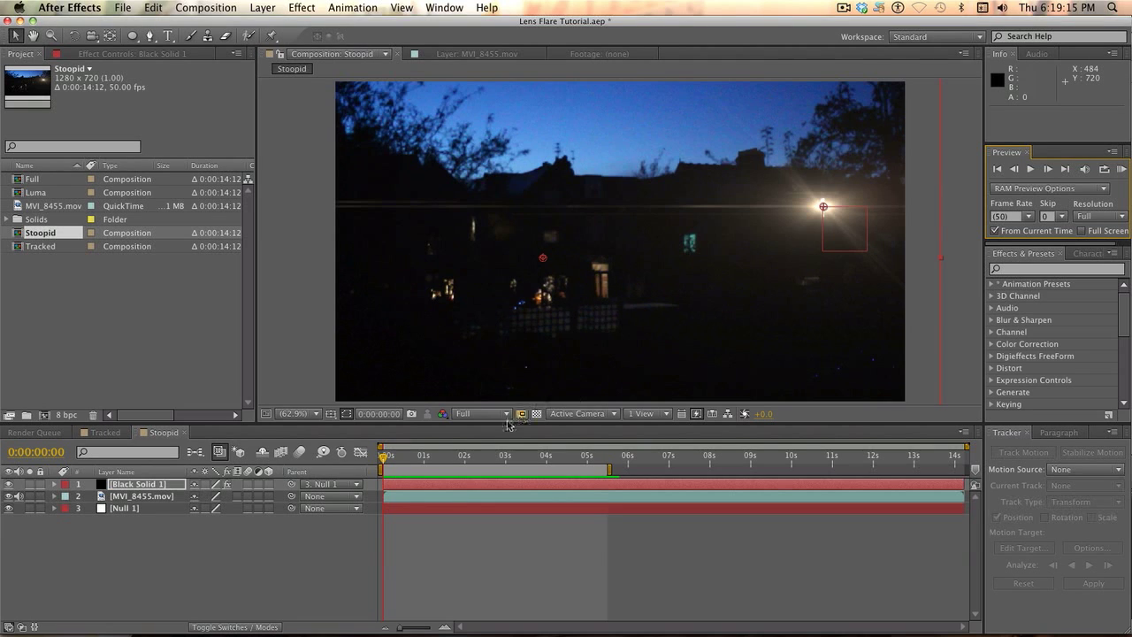
left_click(491, 455)
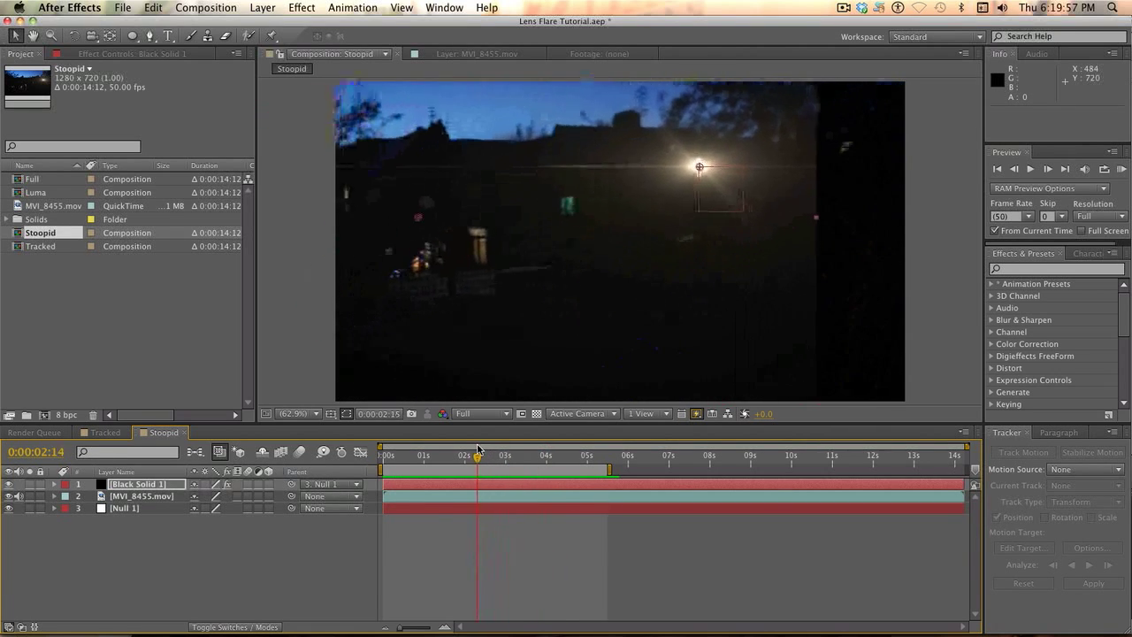
left_click_drag(478, 457, 414, 457)
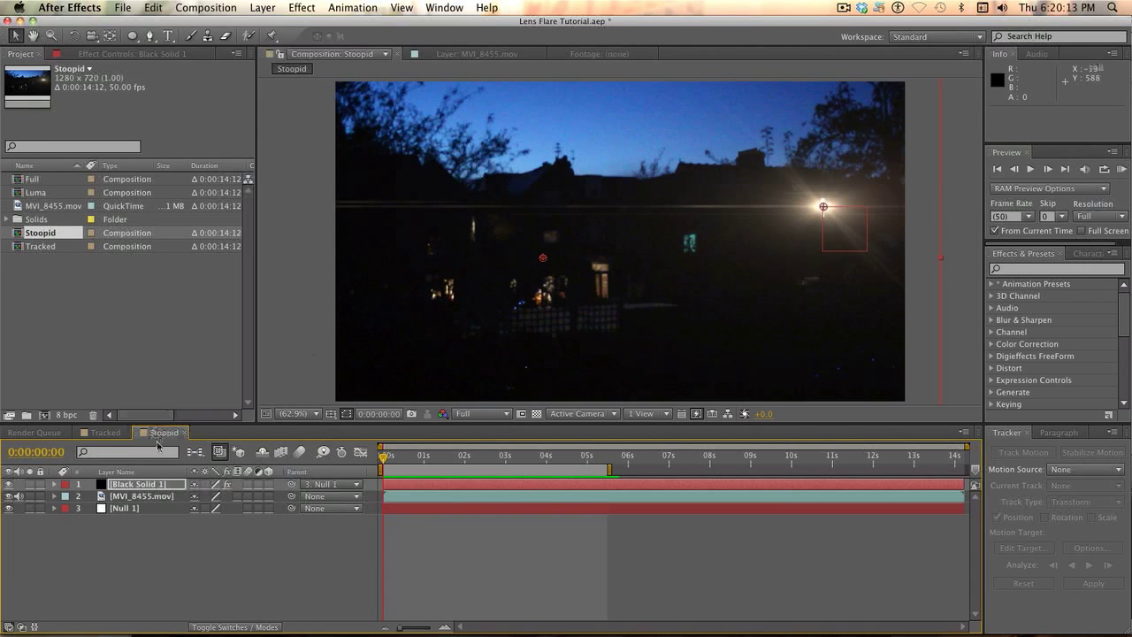
RAM preview the Tracked composition and flip to Stoopid to compare the flare movement.
left_click(103, 432)
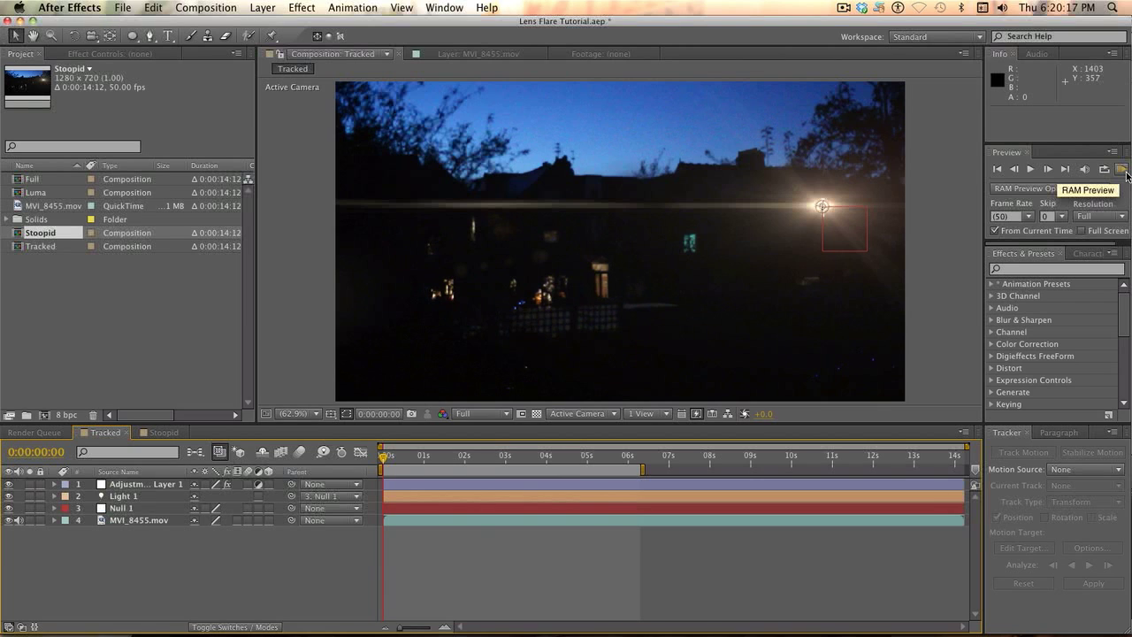
left_click(1086, 189)
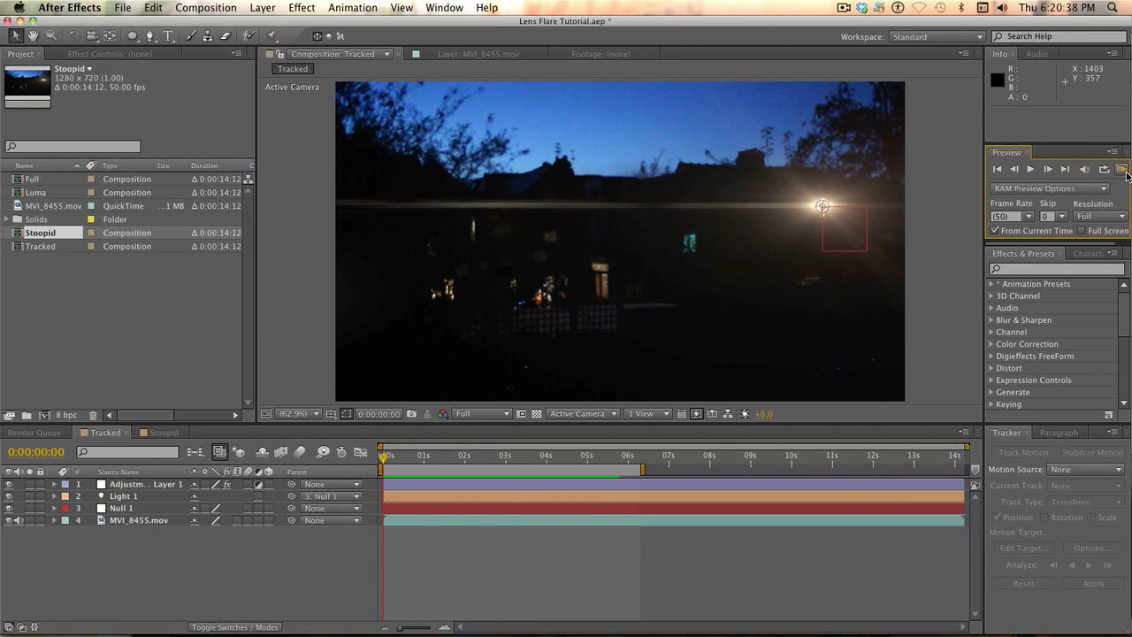
left_click(1100, 168)
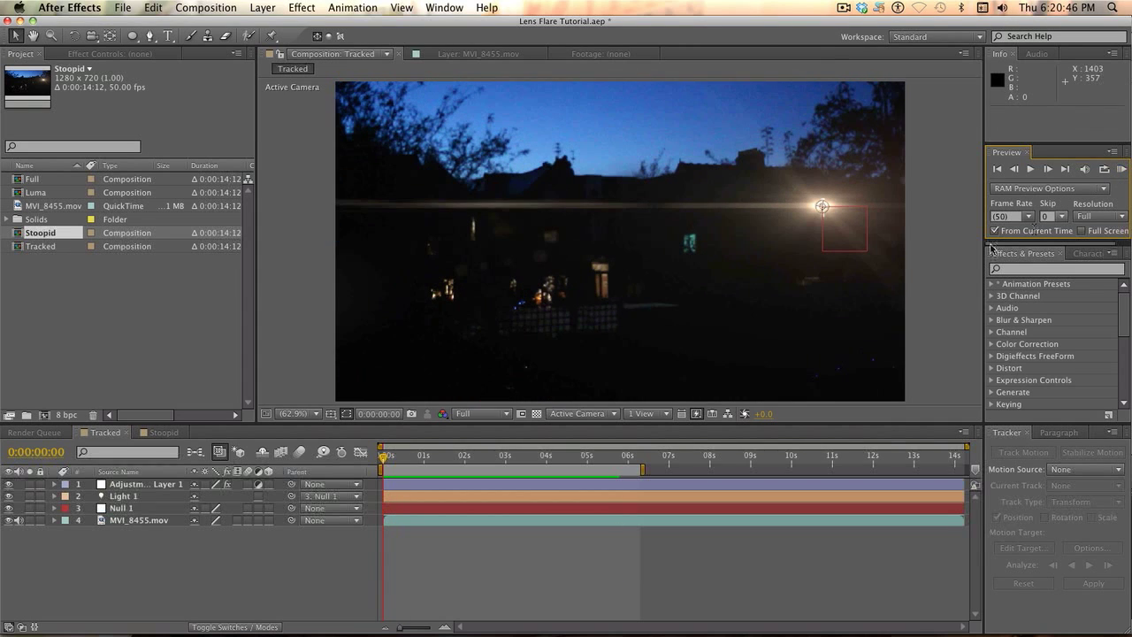
left_click(163, 432)
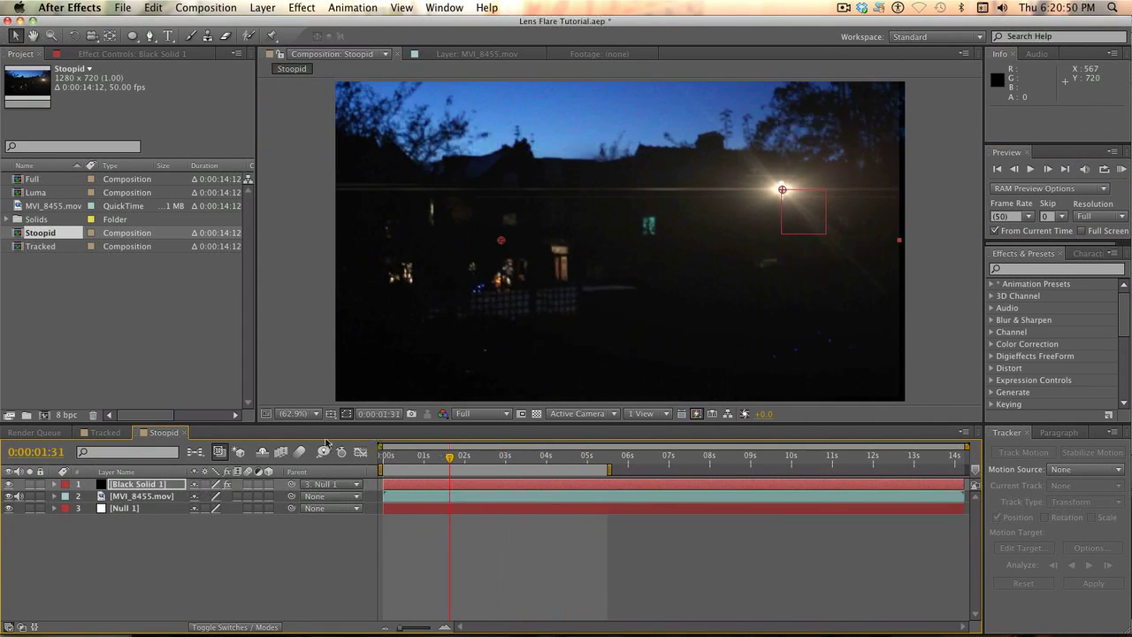
Return to the Tracked composition at frame 0 and start a composition from the night footage.
left_click(106, 432)
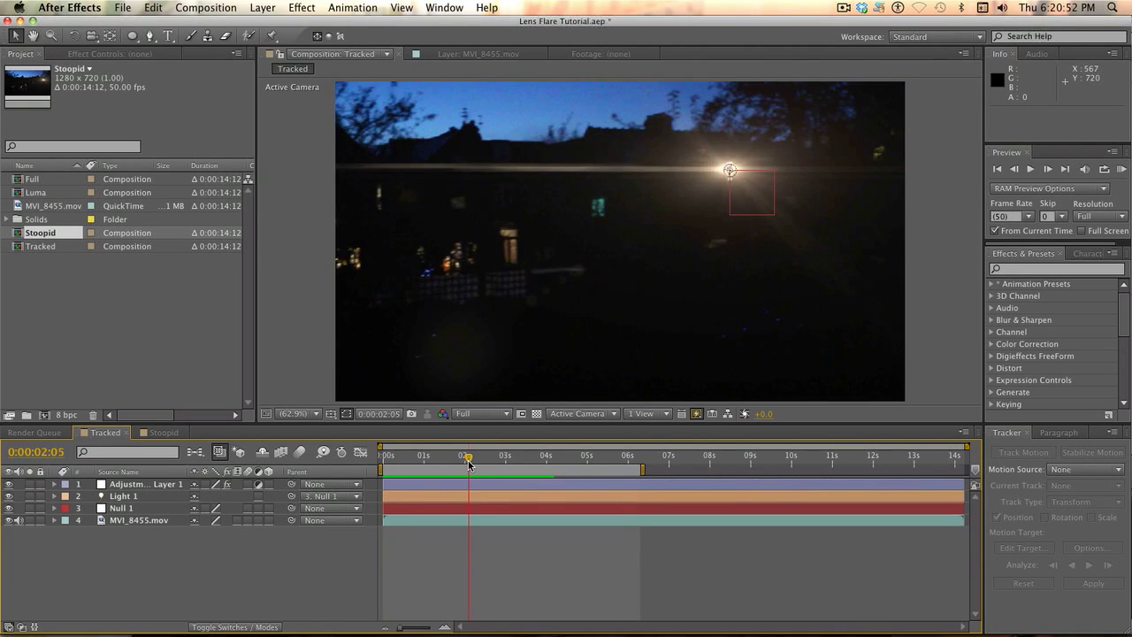
left_click(492, 454)
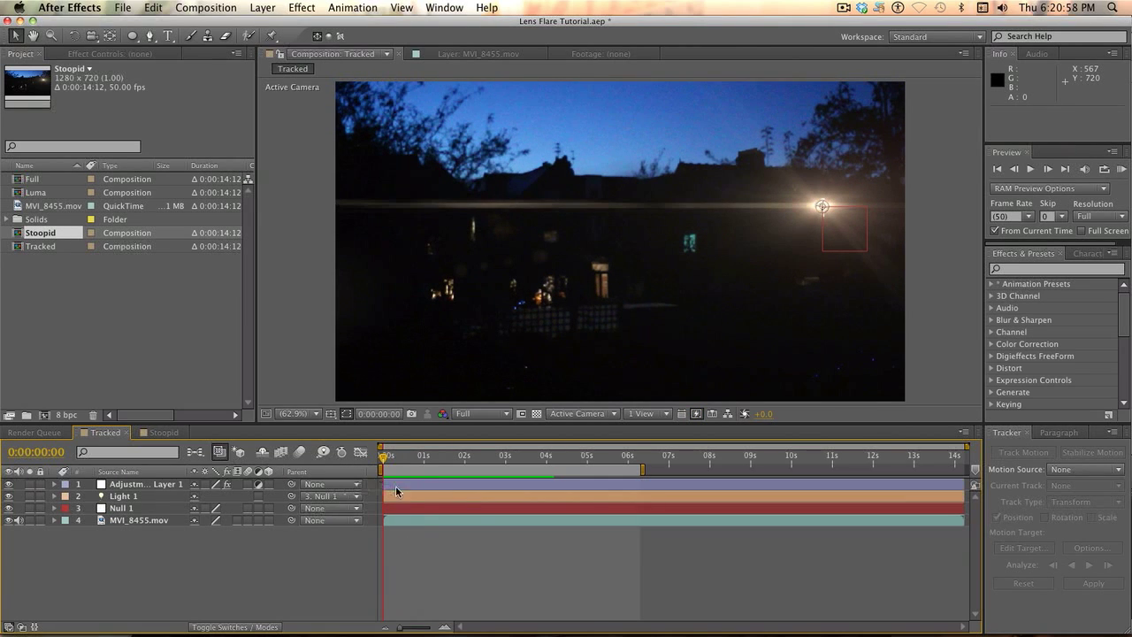
left_click(53, 205)
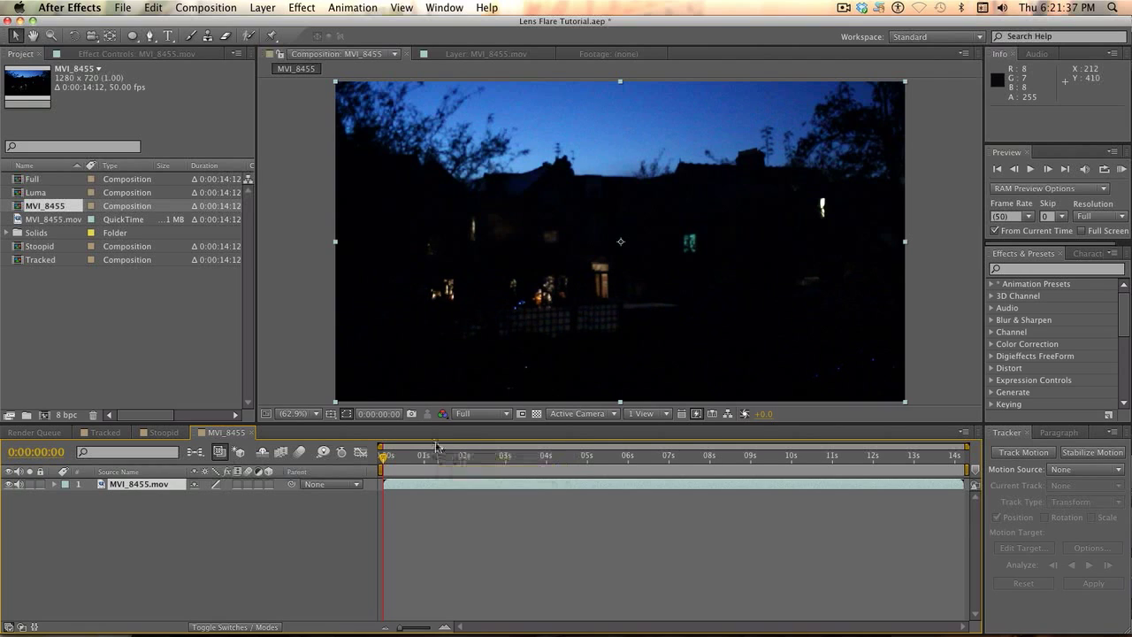
mouse_move(463, 459)
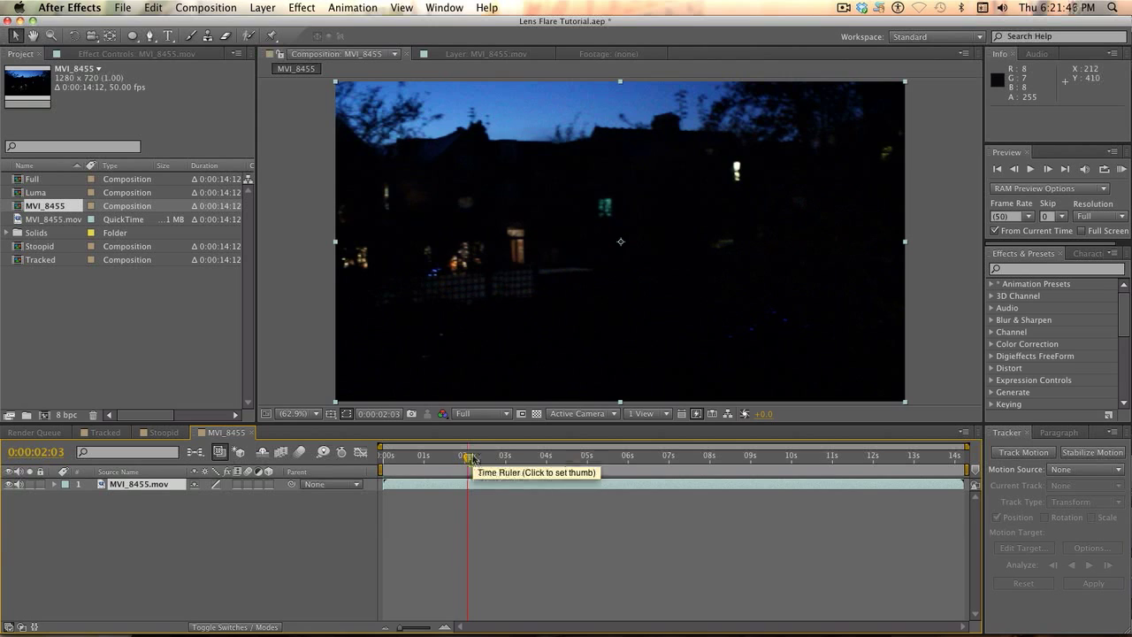
Inspect the window light at later frames and shorten the work area to the first seconds.
left_click(570, 456)
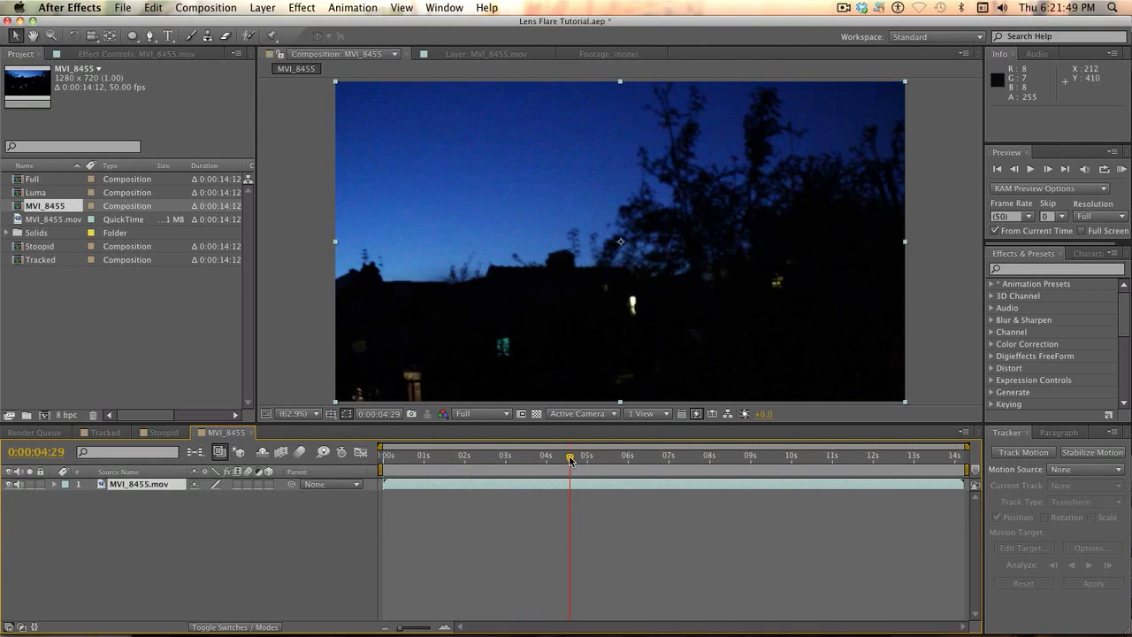
mouse_move(628, 315)
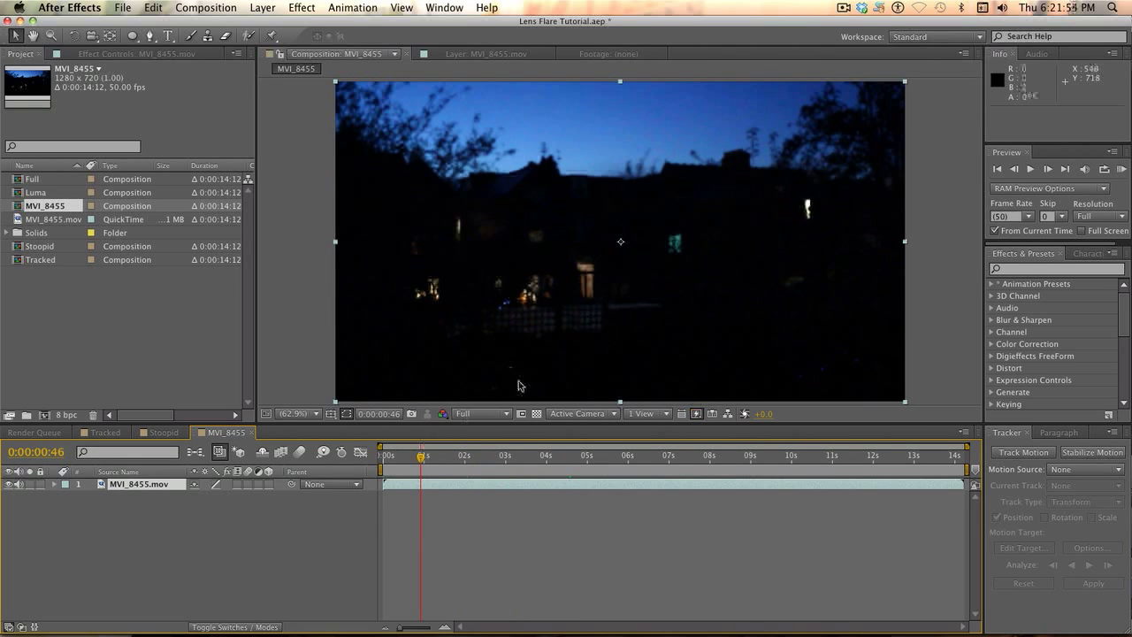
mouse_move(806, 216)
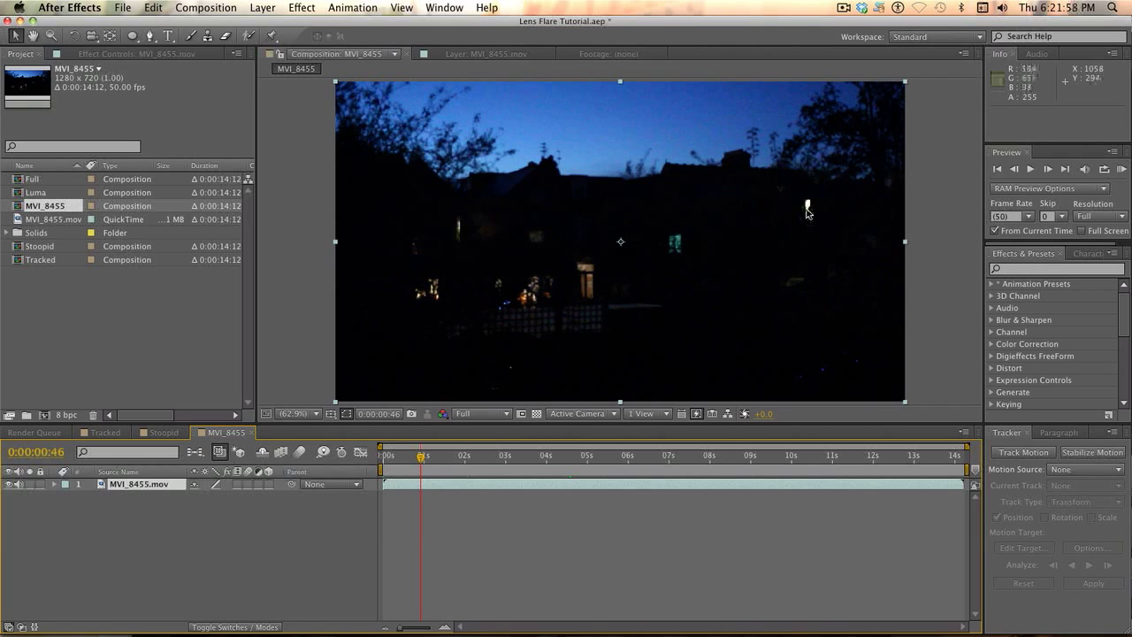
mouse_move(806, 205)
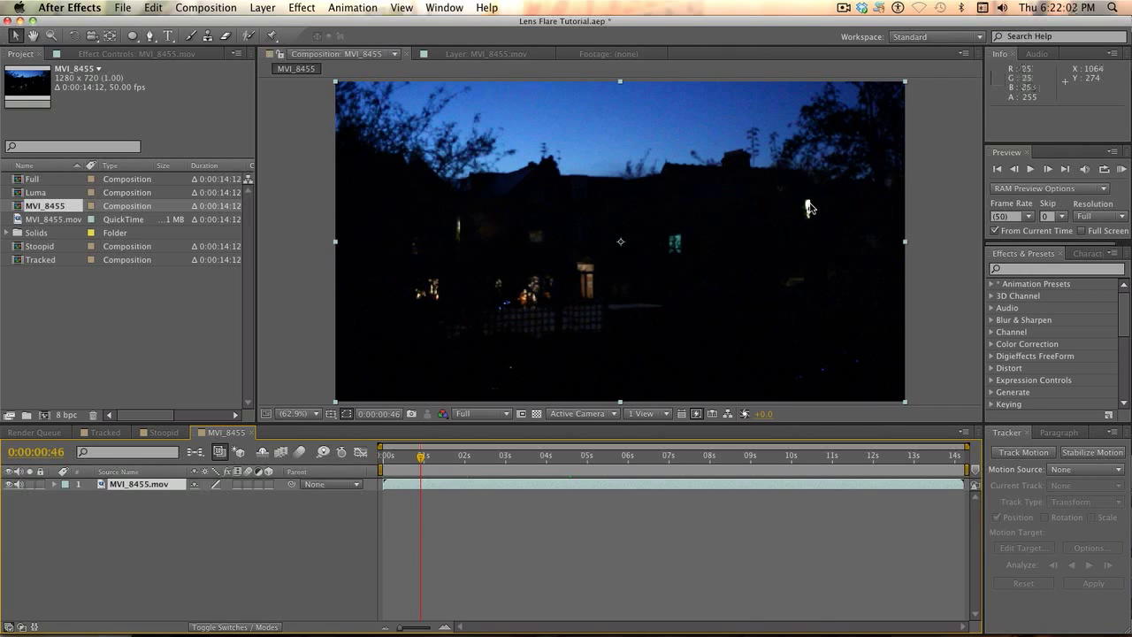
mouse_move(403, 483)
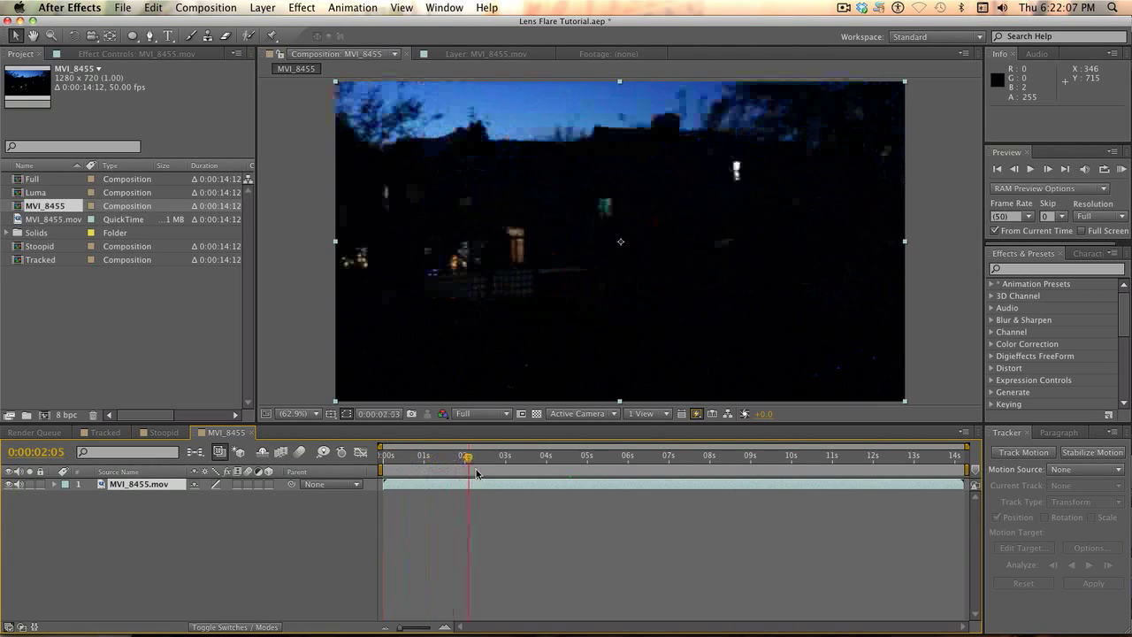
left_click(729, 457)
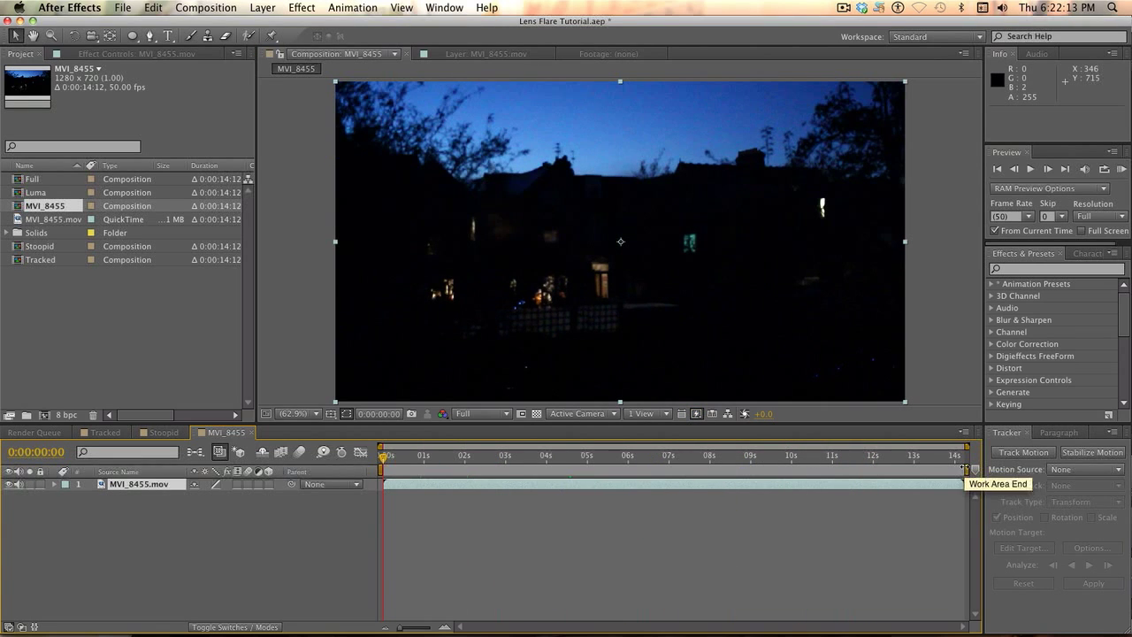
left_click_drag(963, 467, 608, 467)
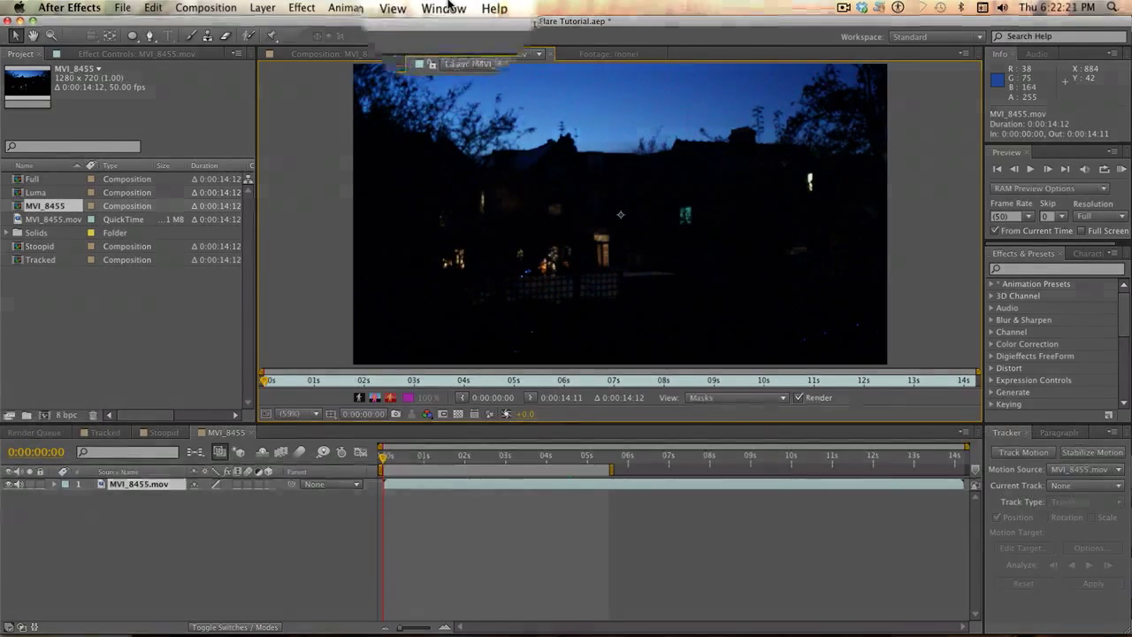
Show the Tracker panel via Window and place Track Point 1 over the bright window light.
left_click(443, 7)
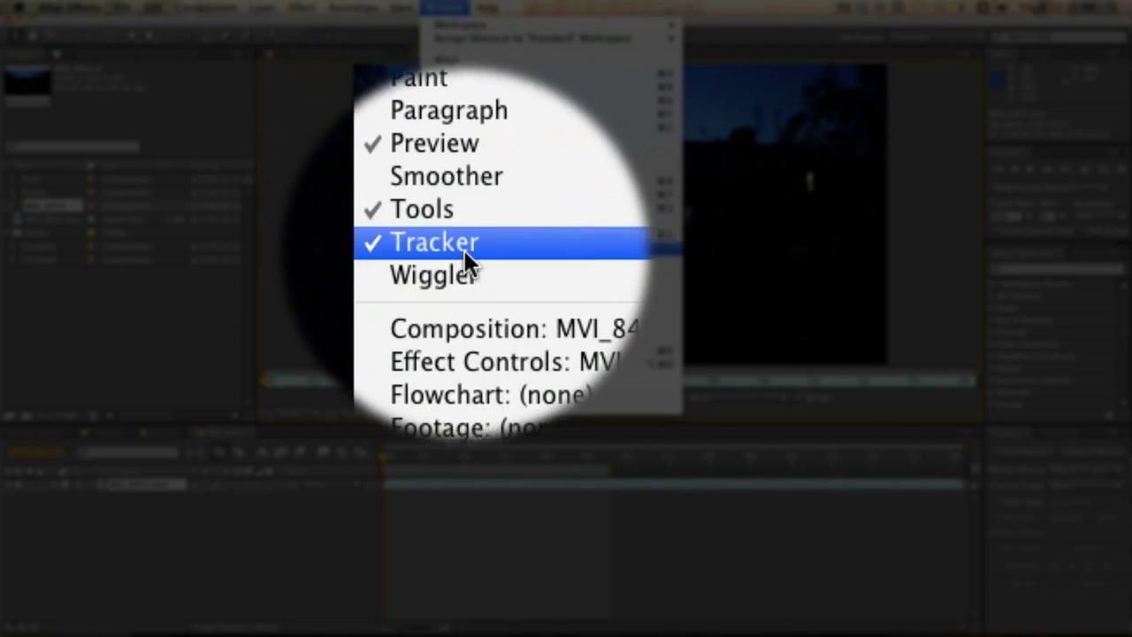
left_click(433, 242)
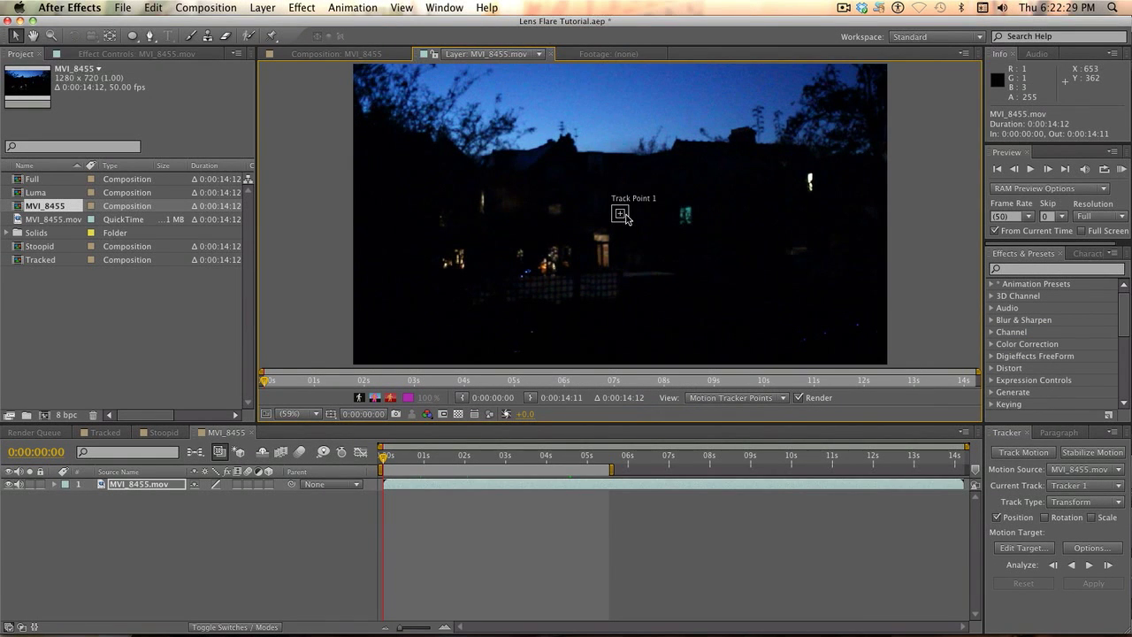
mouse_move(623, 221)
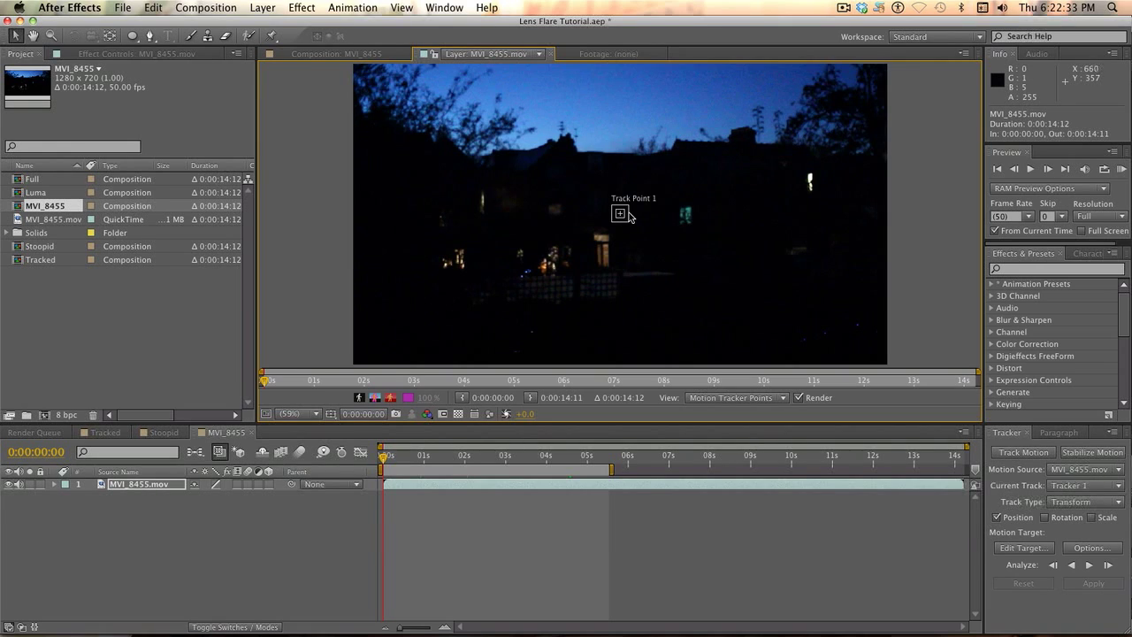
mouse_move(630, 221)
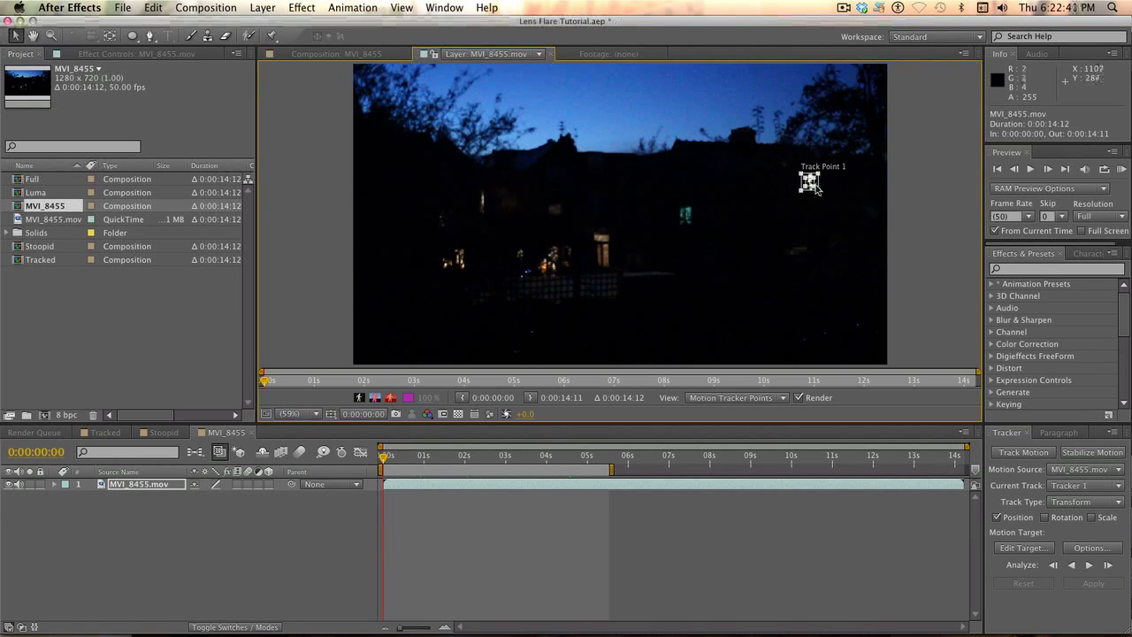
left_click_drag(812, 180, 838, 216)
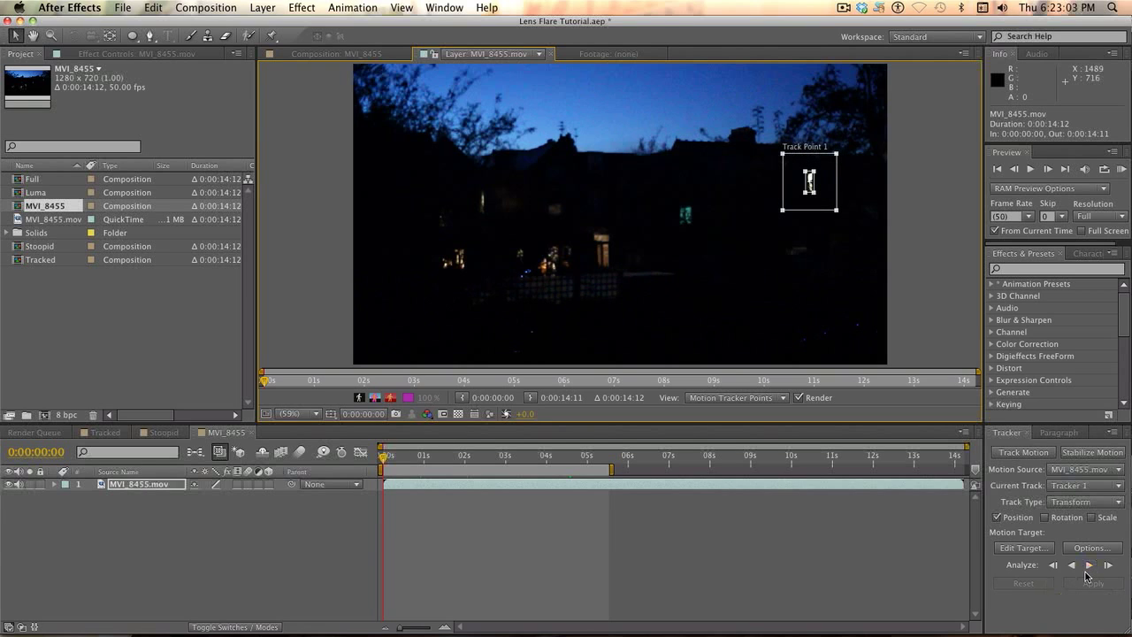
Analyse the track forward through the footage and add null object Null 2 via Layer > New.
left_click(1090, 564)
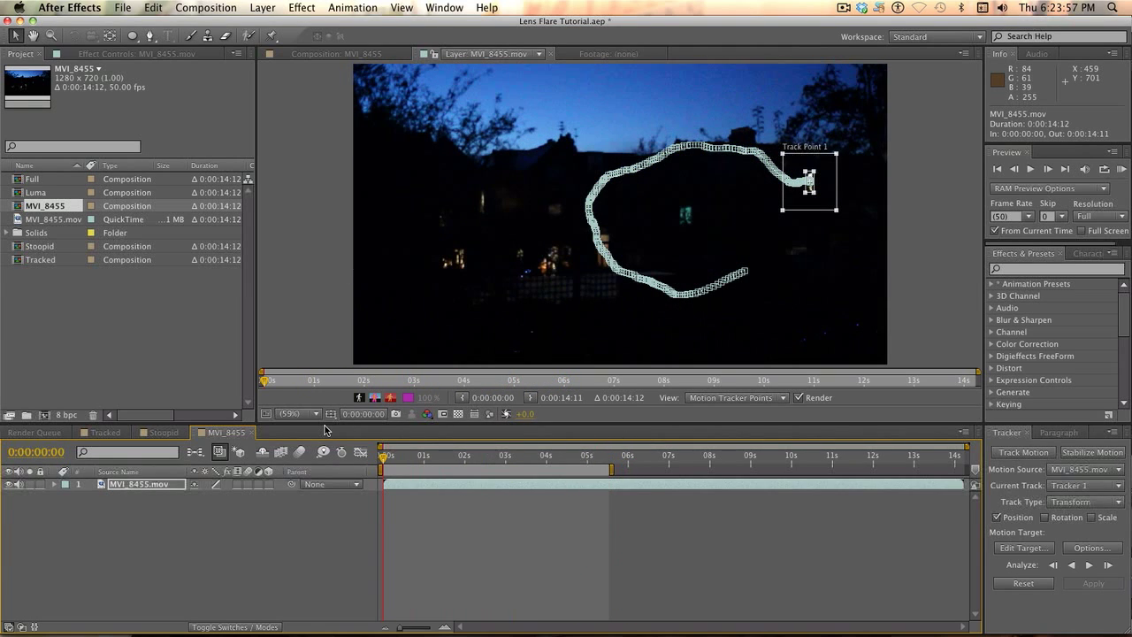
mouse_move(179, 500)
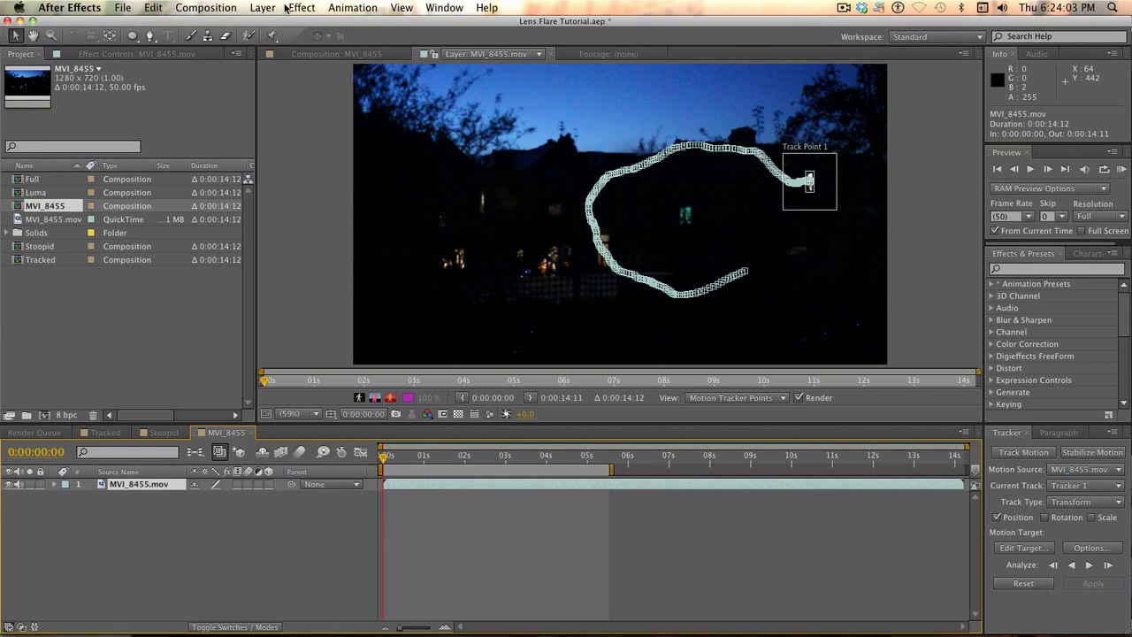
left_click(301, 7)
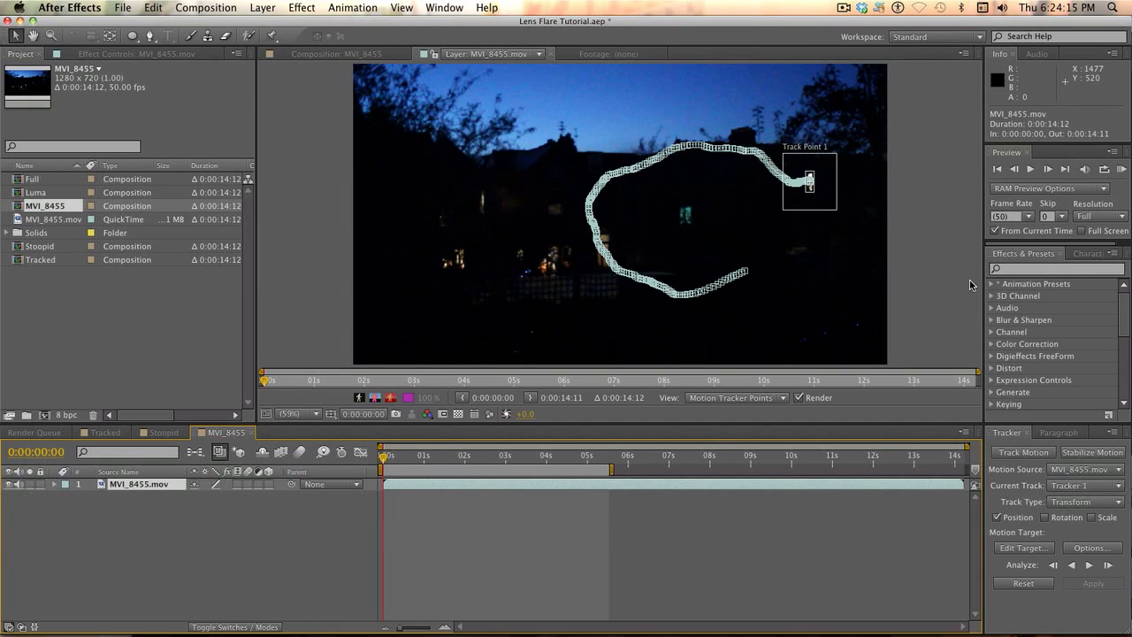
mouse_move(782, 70)
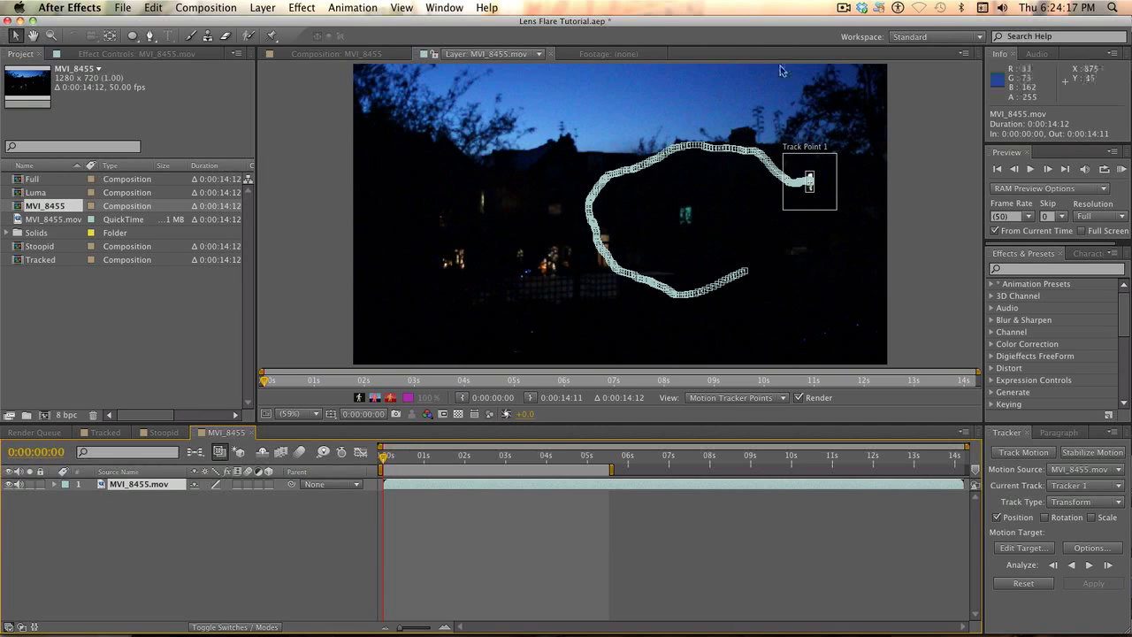
left_click(258, 7)
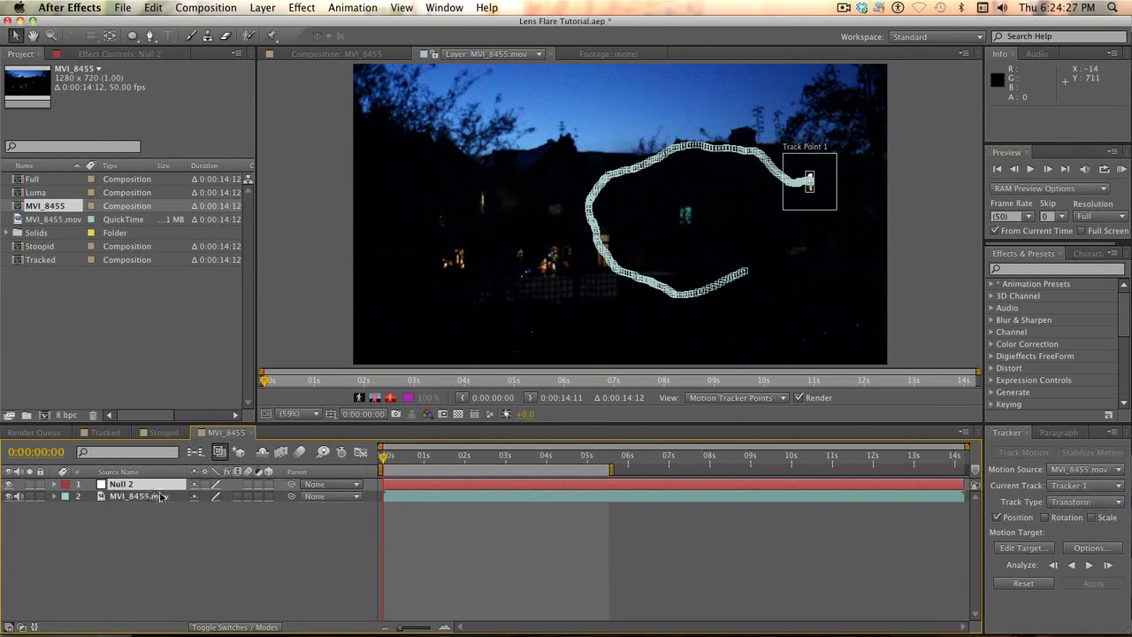
Set Null 2 as the tracker's Edit Target and apply the track in X and Y.
left_click(138, 495)
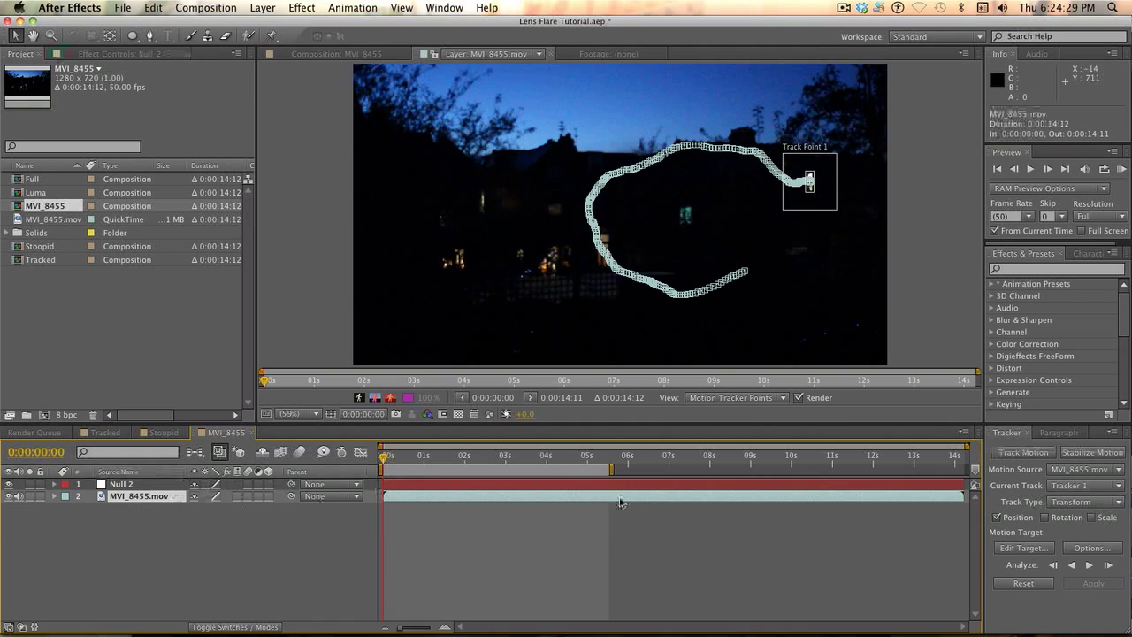
left_click(1022, 547)
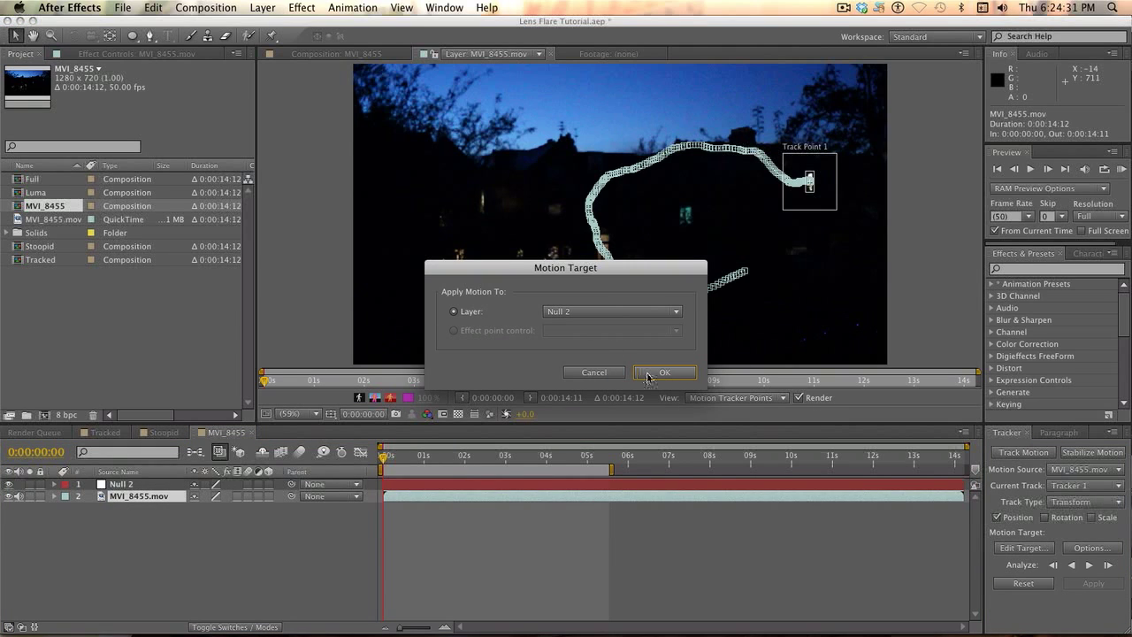
left_click(665, 372)
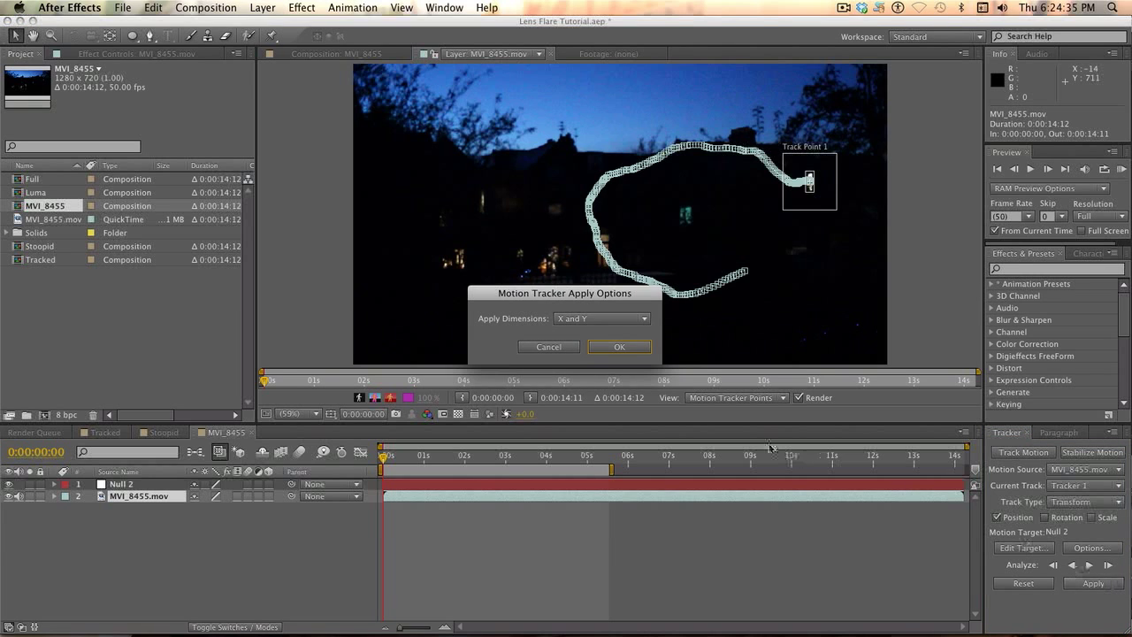
left_click(619, 344)
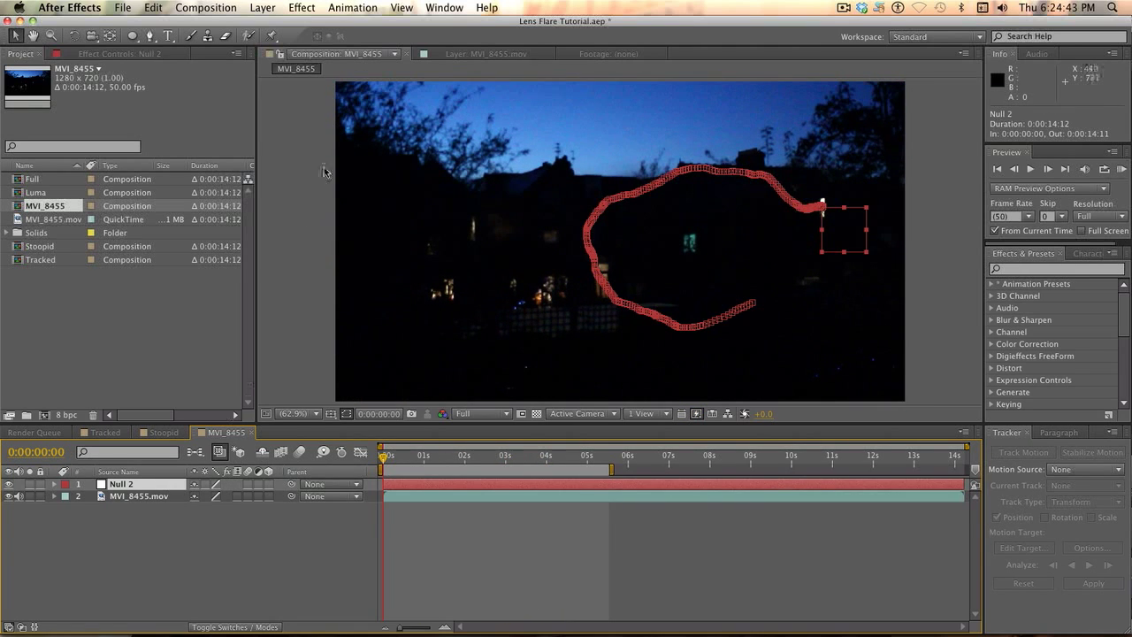
Add spot light Light 1 via Layer > New > Light and dismiss the 2D layers warning.
left_click(262, 7)
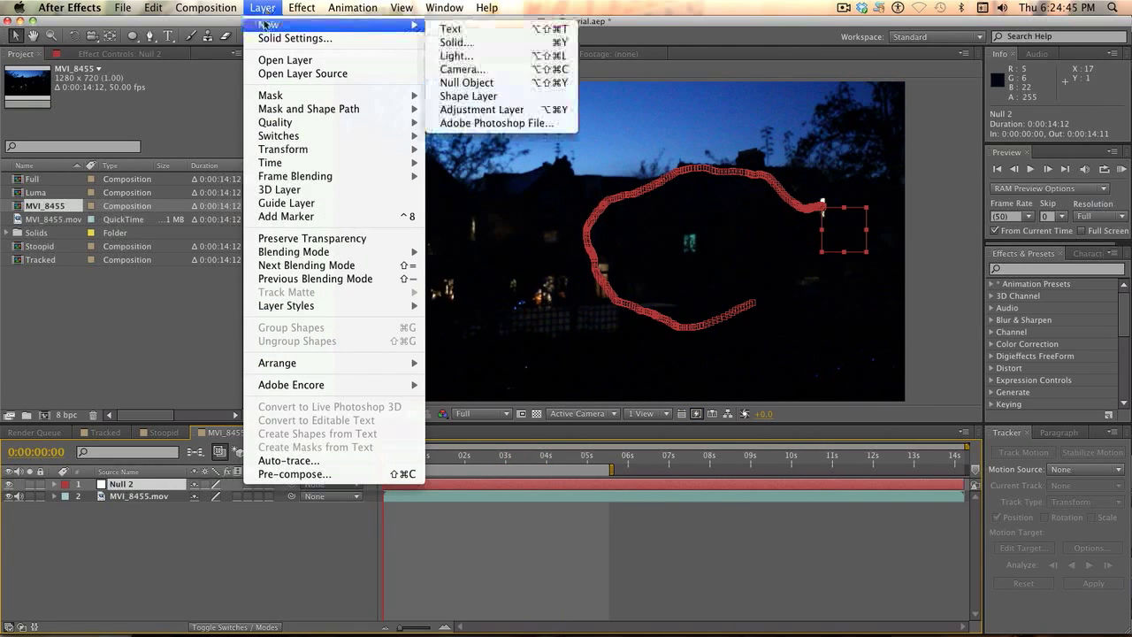
mouse_move(456, 55)
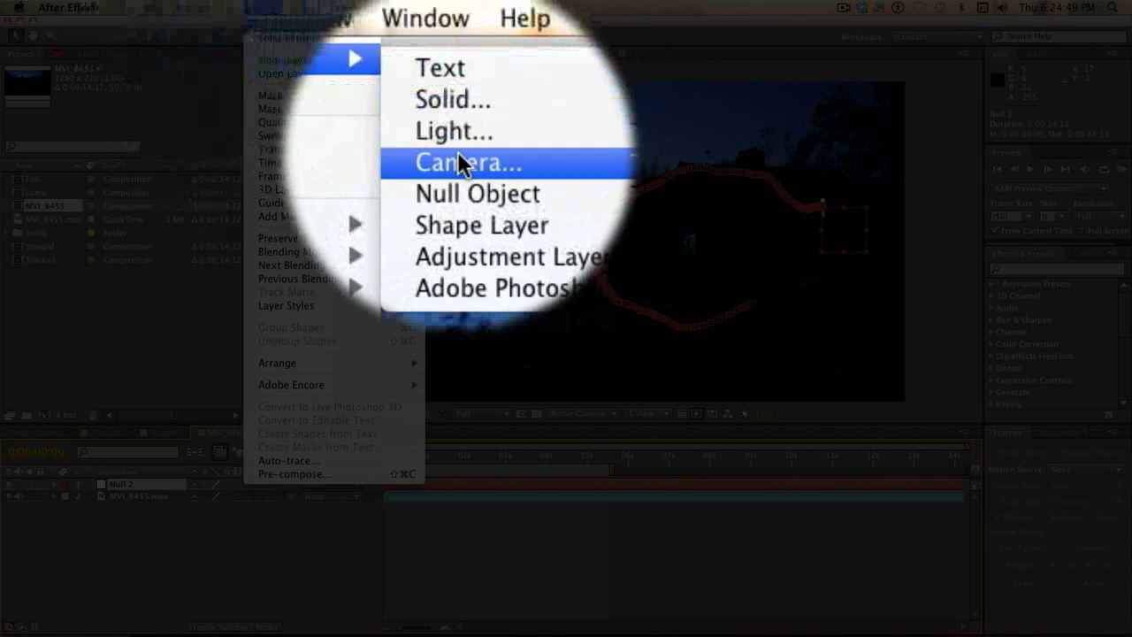
left_click(455, 131)
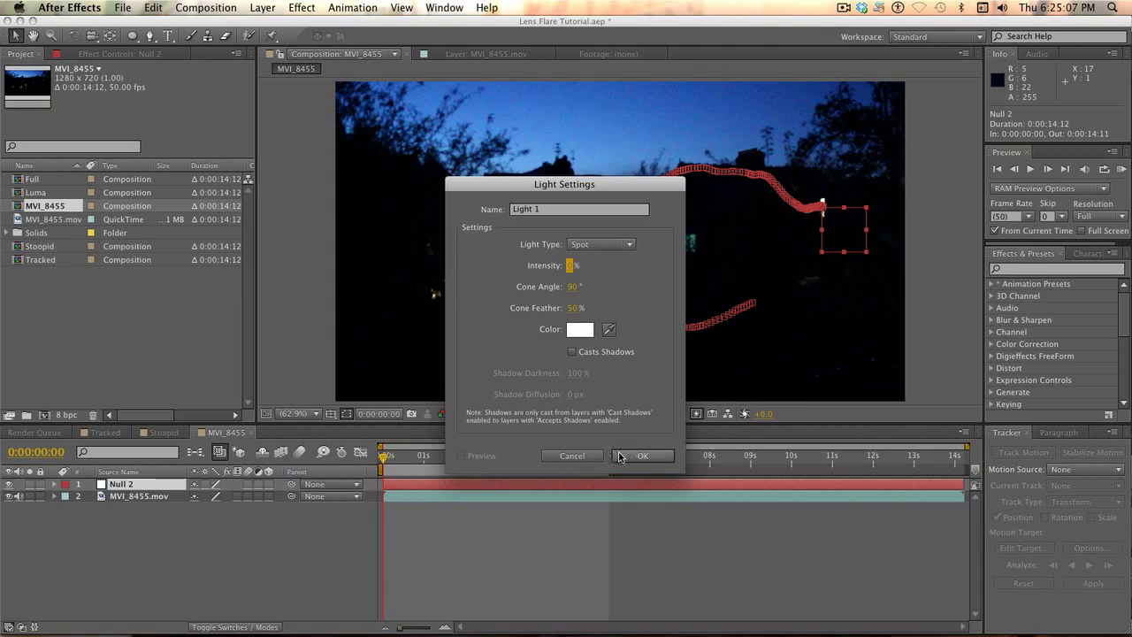
left_click(644, 456)
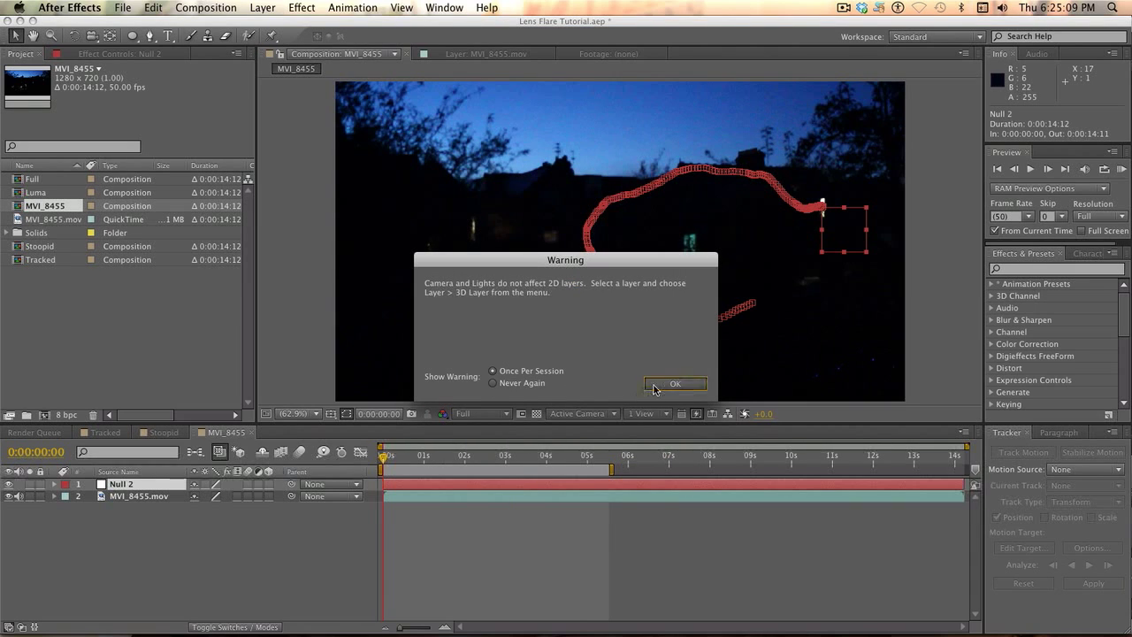
left_click(674, 382)
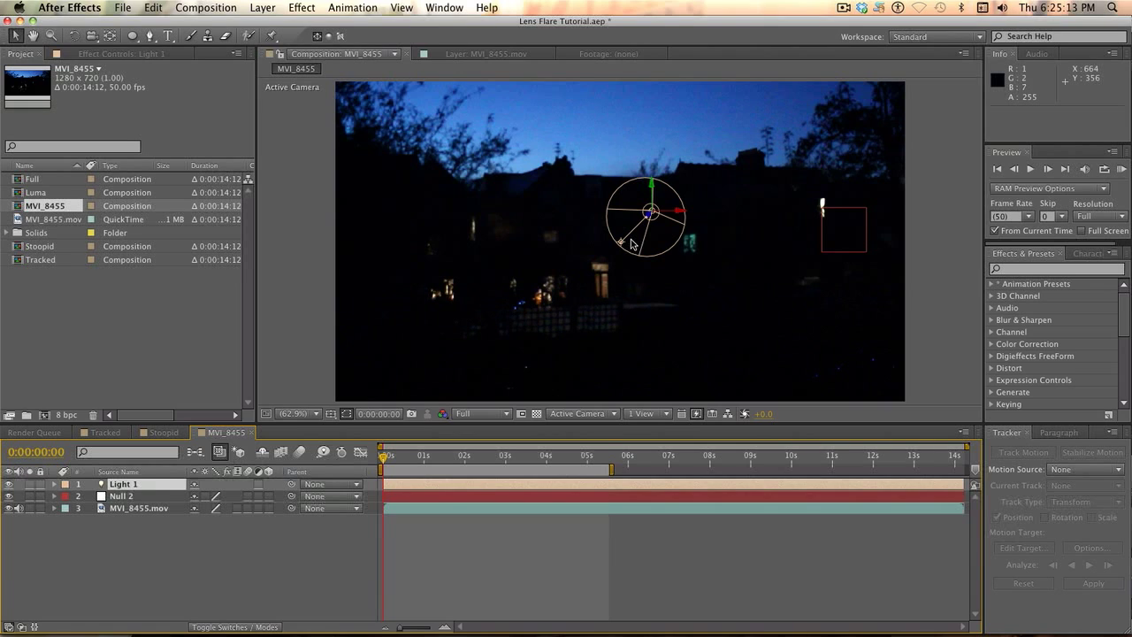
mouse_move(629, 246)
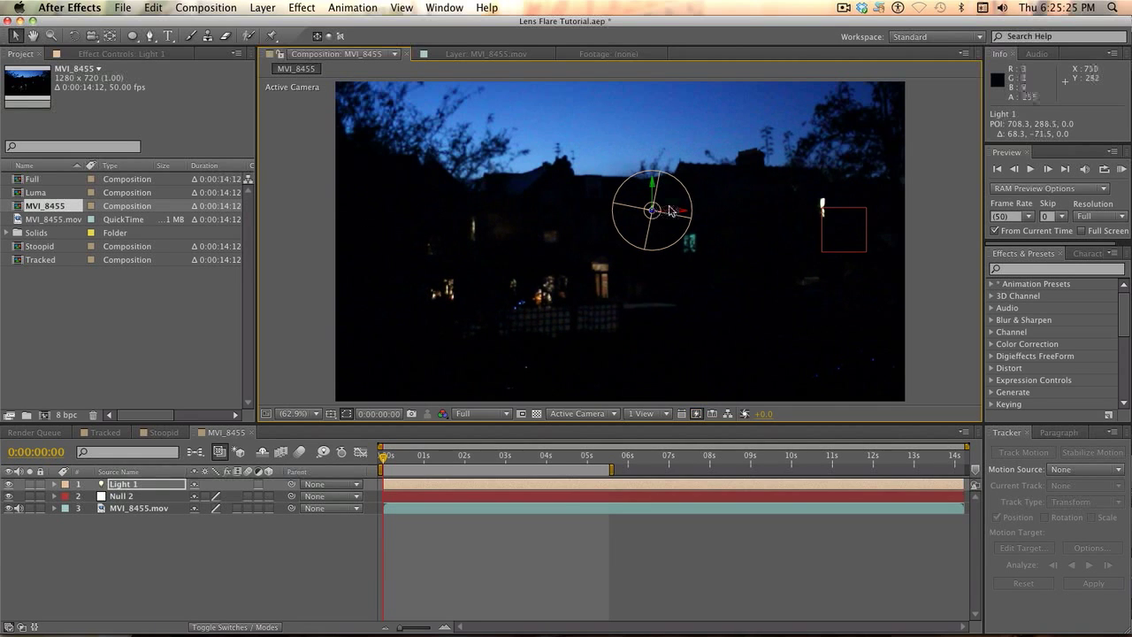
mouse_move(674, 175)
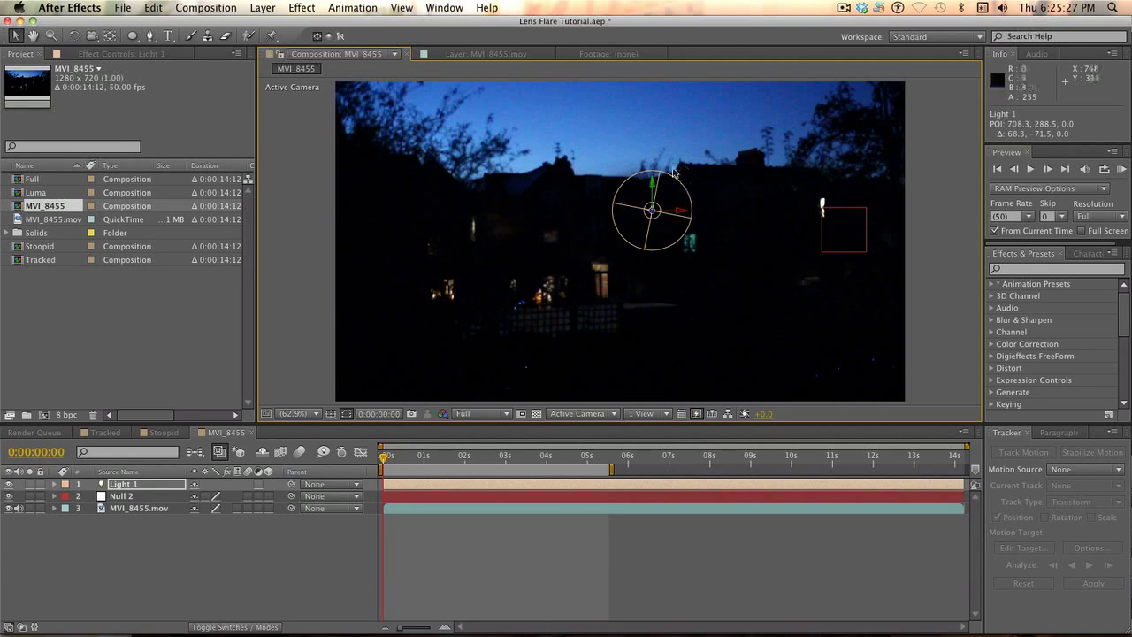
Drag Light 1 rightwards until it sits on the tracked window light.
left_click_drag(653, 209, 741, 208)
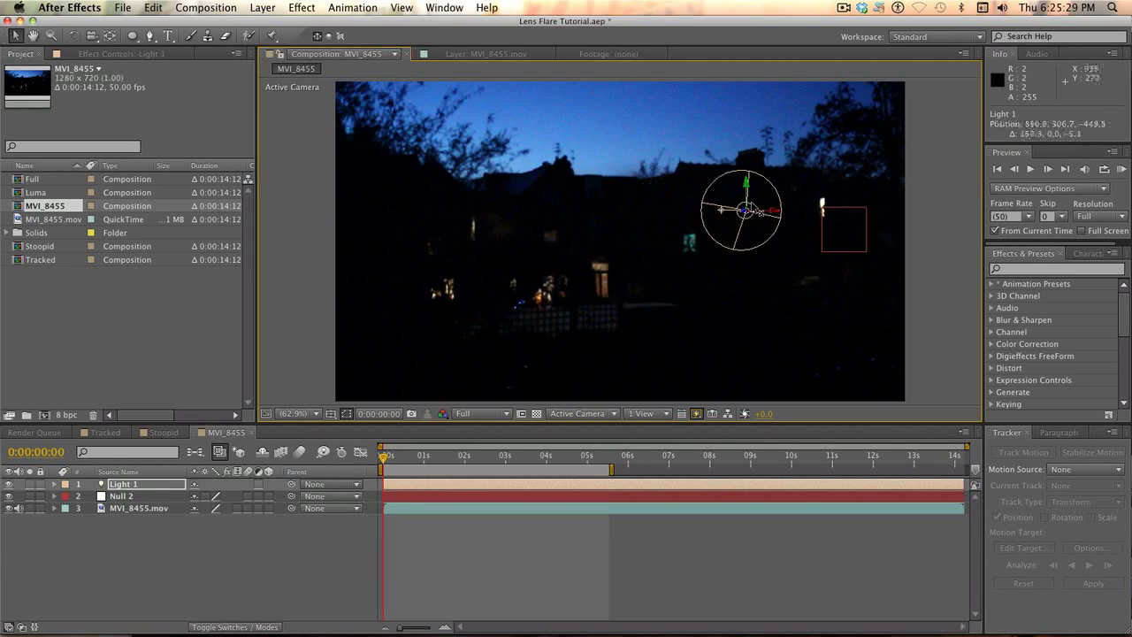
left_click_drag(743, 209, 814, 208)
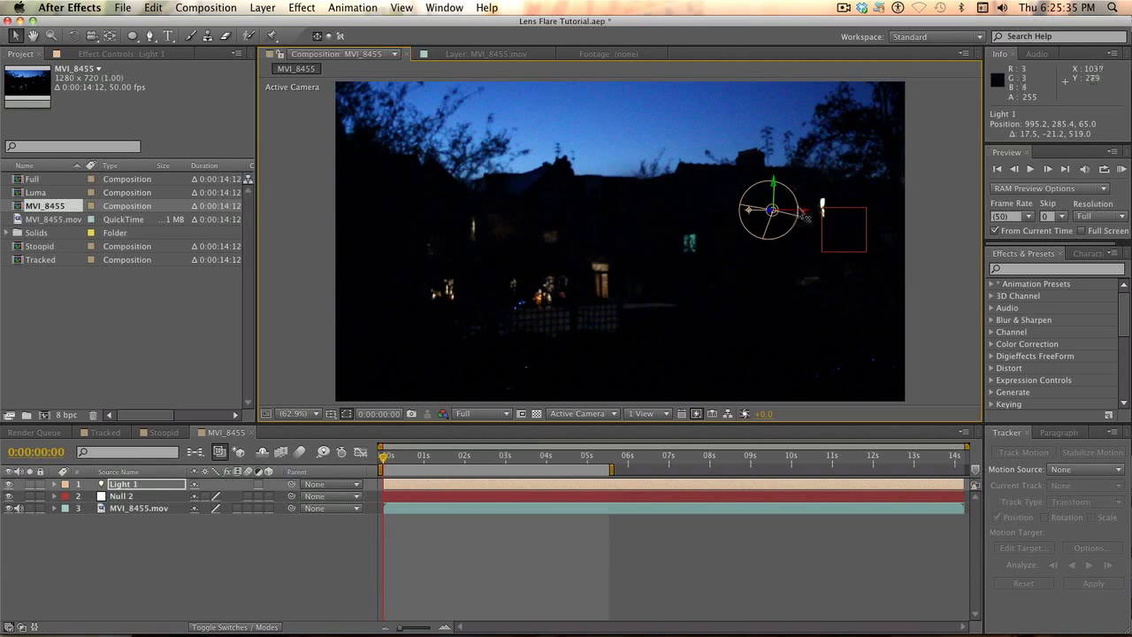
left_click_drag(770, 210, 817, 211)
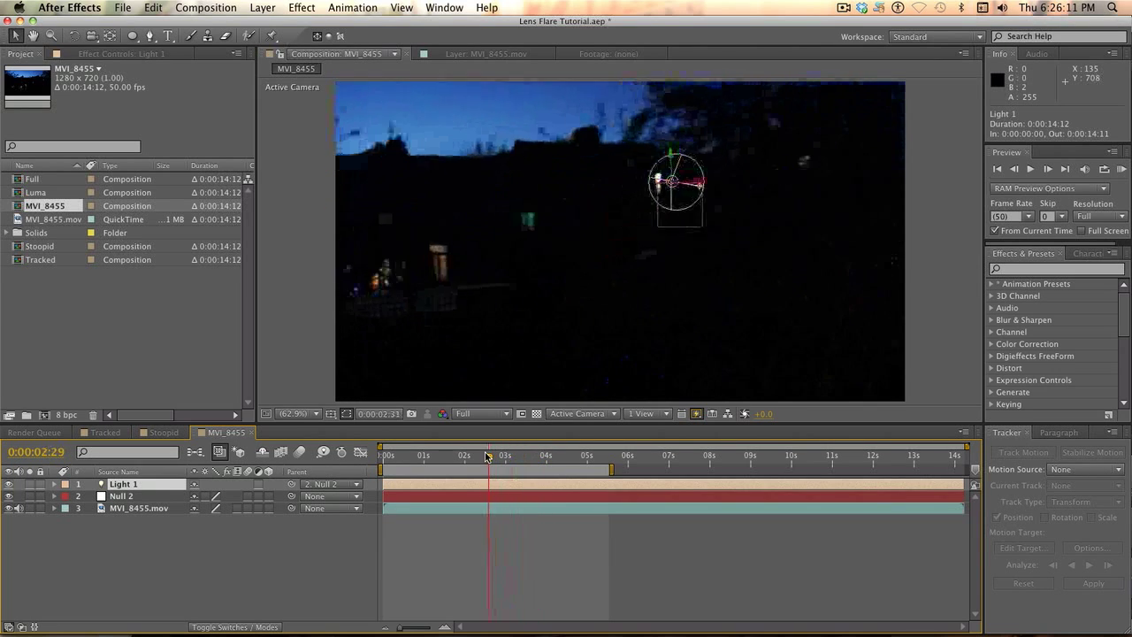
Scrub through the clip to confirm Light 1 follows the window light, ending at frame 0.
left_click(531, 456)
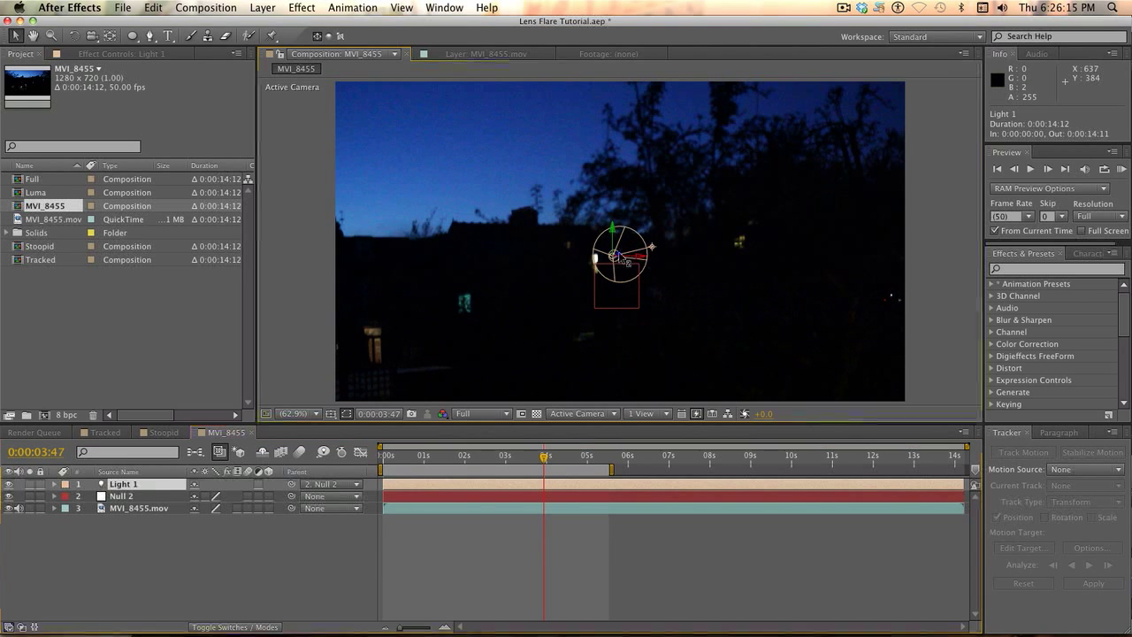
left_click_drag(623, 256, 601, 262)
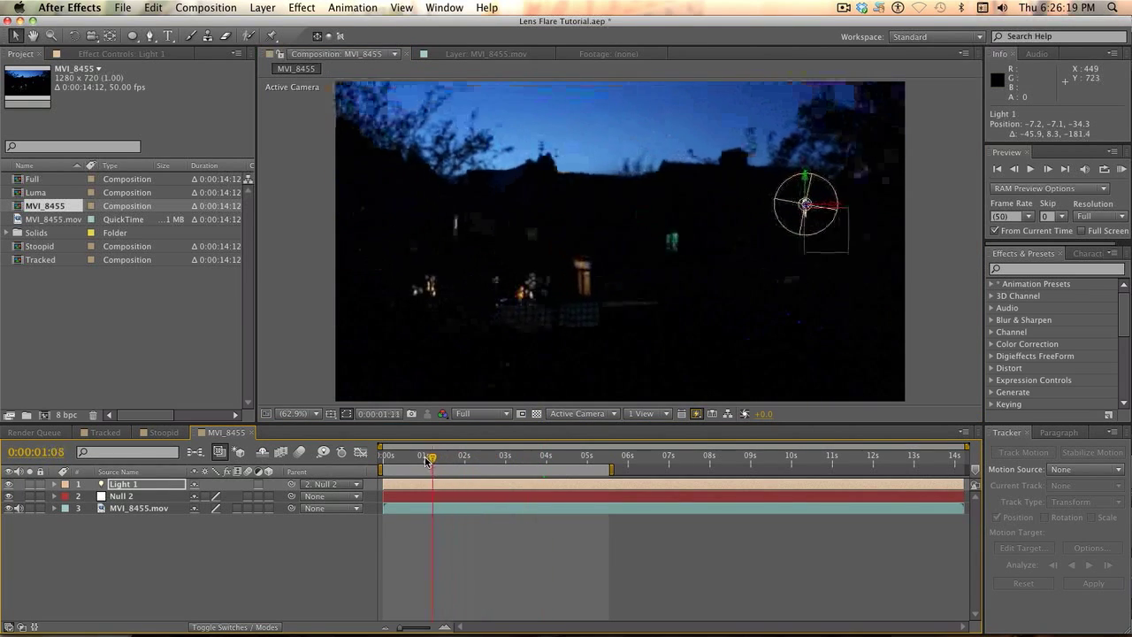
left_click(608, 456)
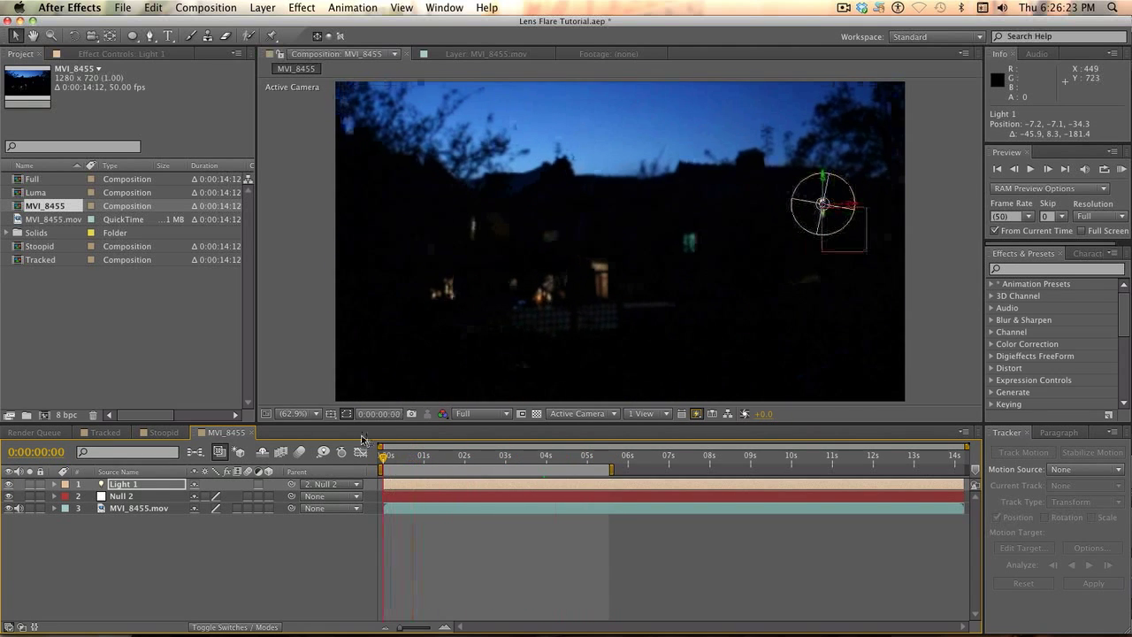
left_click(495, 456)
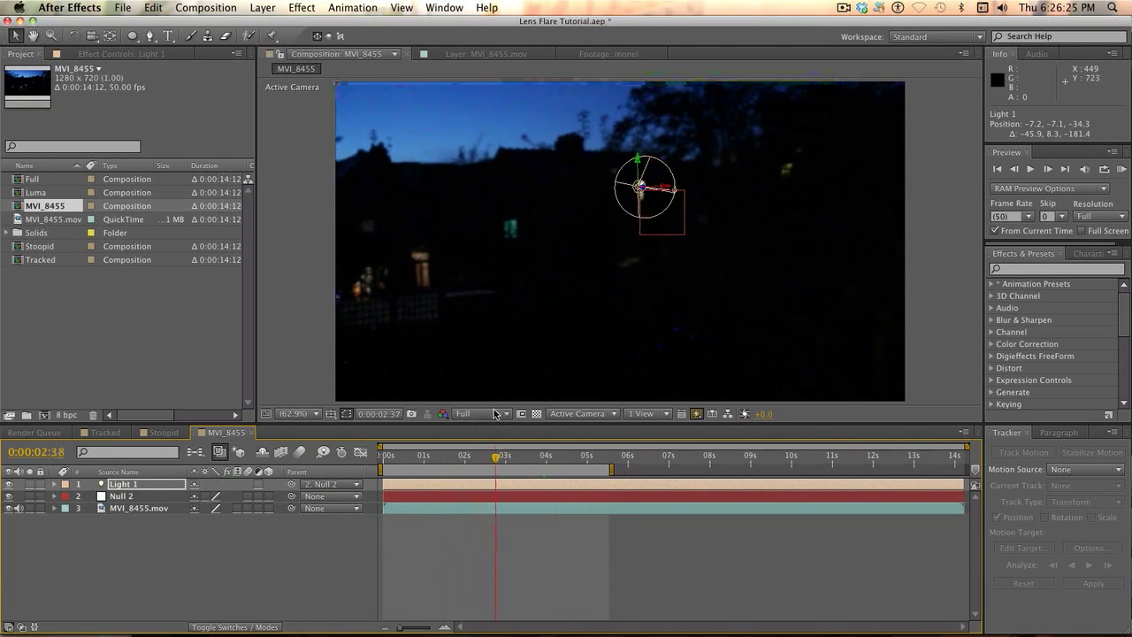
left_click_drag(497, 456, 472, 456)
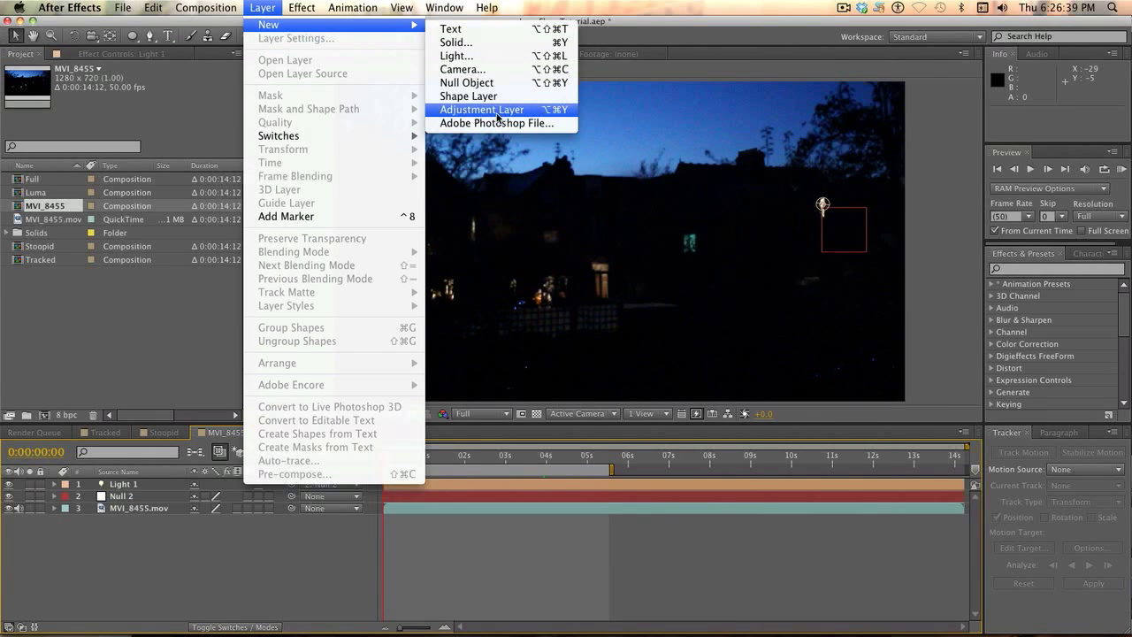
Add an adjustment layer and start applying Video Copilot's Optical Flares effect to it.
left_click(481, 109)
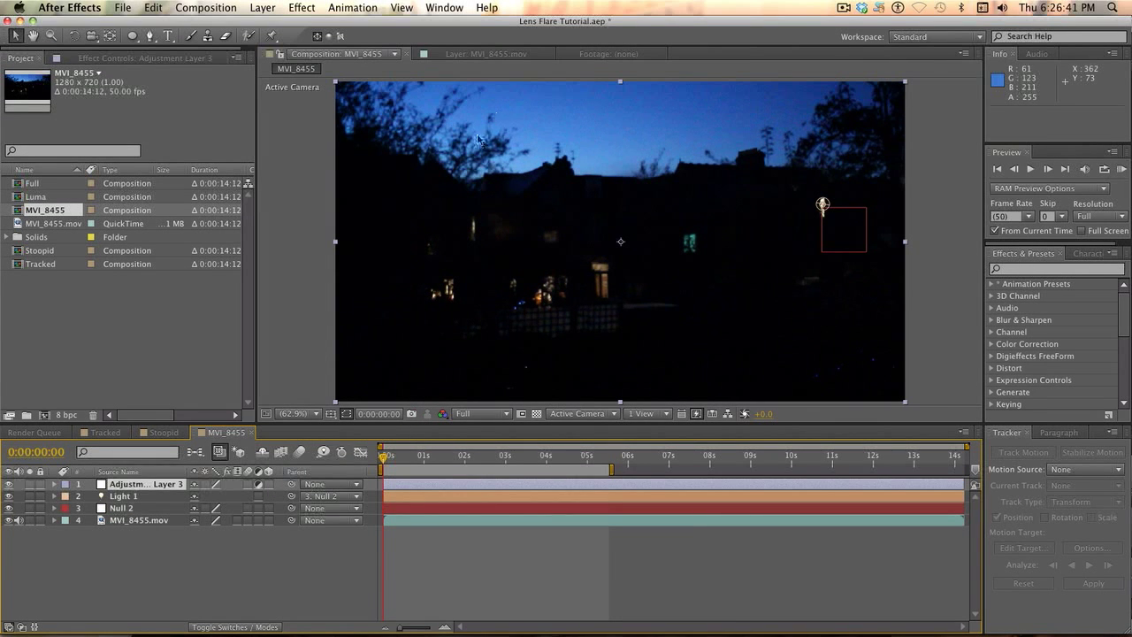
mouse_move(382, 376)
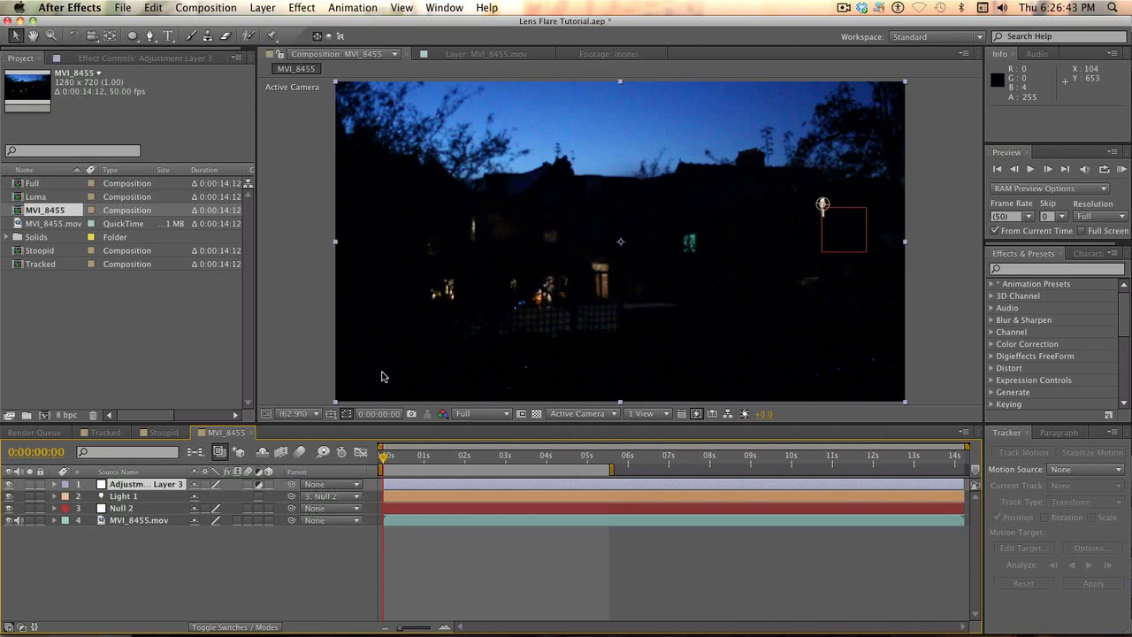
left_click(262, 7)
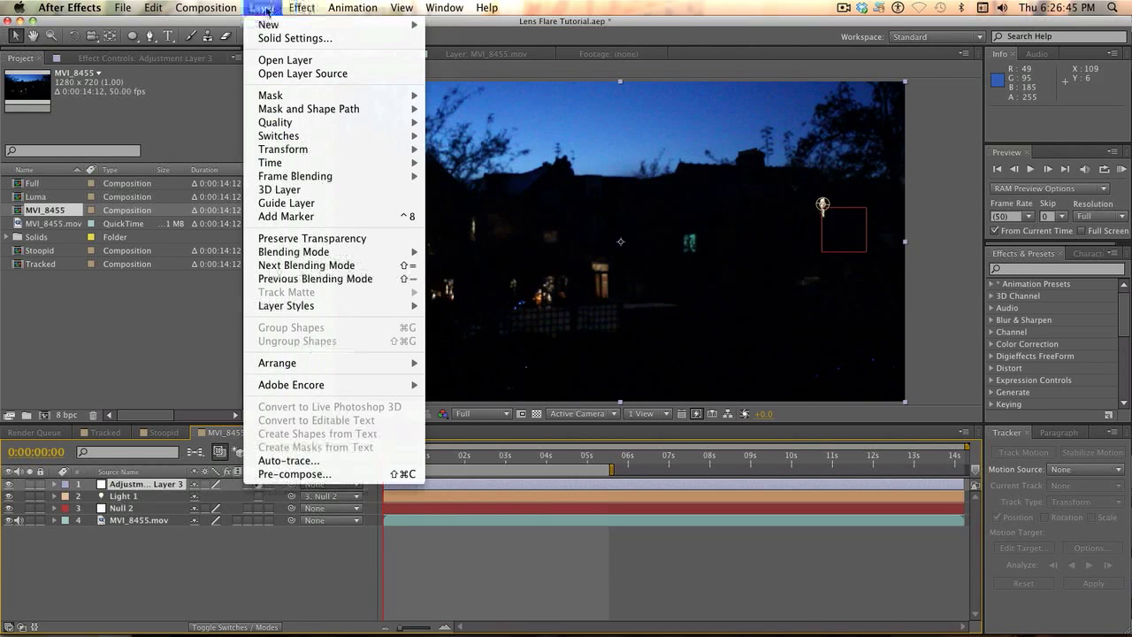
left_click(301, 7)
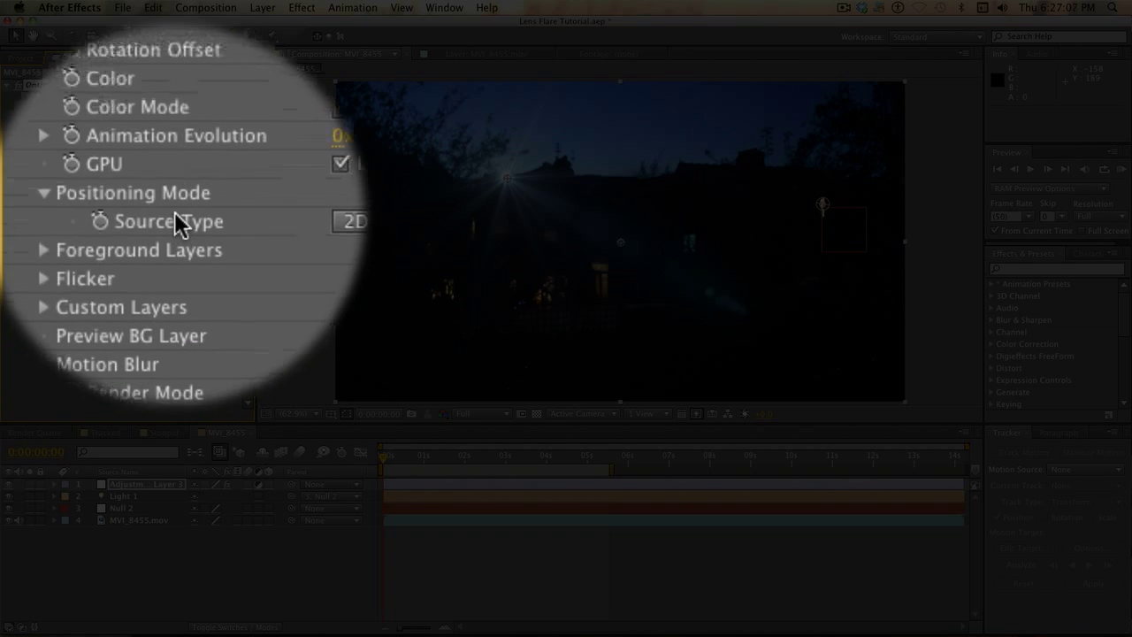
Set the Optical Flares Source Type to Track Lights under Positioning Mode.
left_click(350, 221)
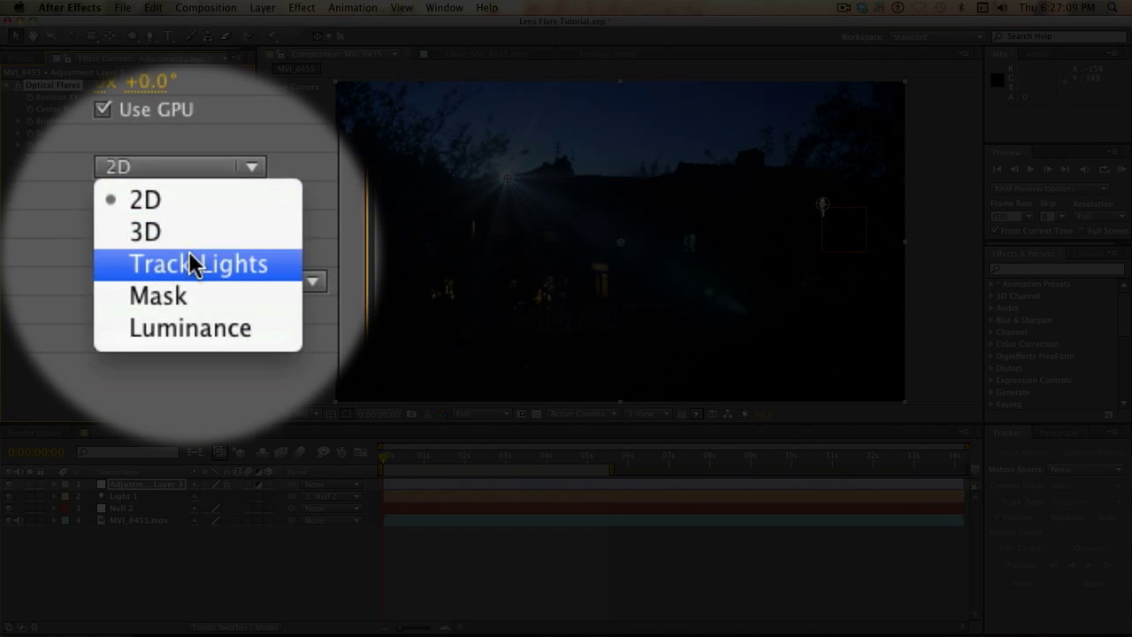
left_click(199, 264)
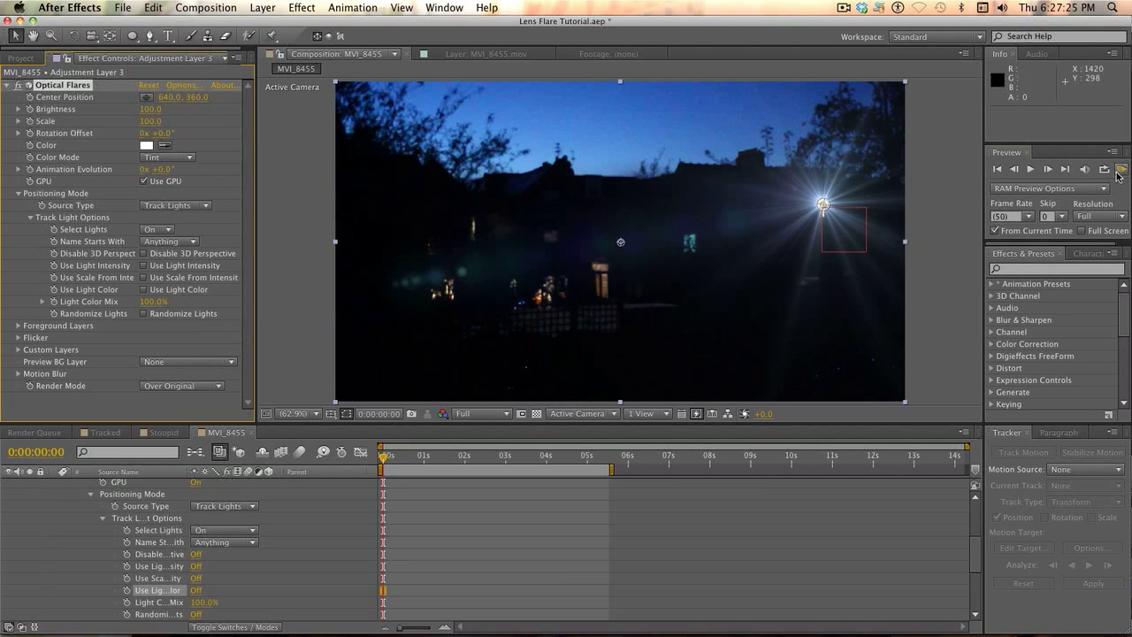
left_click(1121, 170)
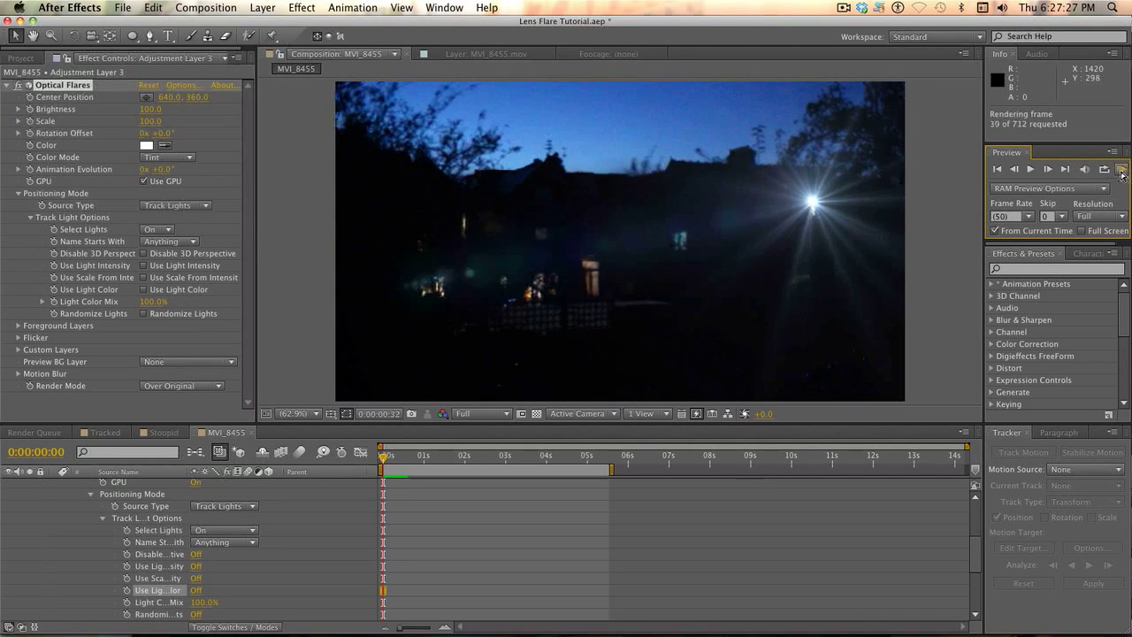
left_click(1123, 170)
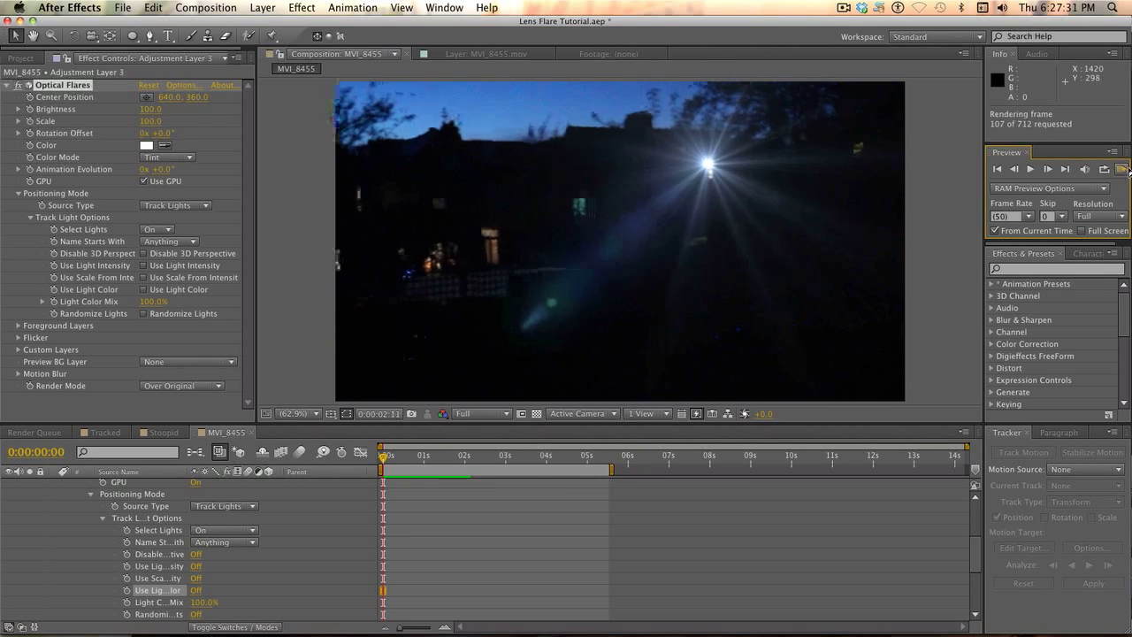
left_click(1121, 170)
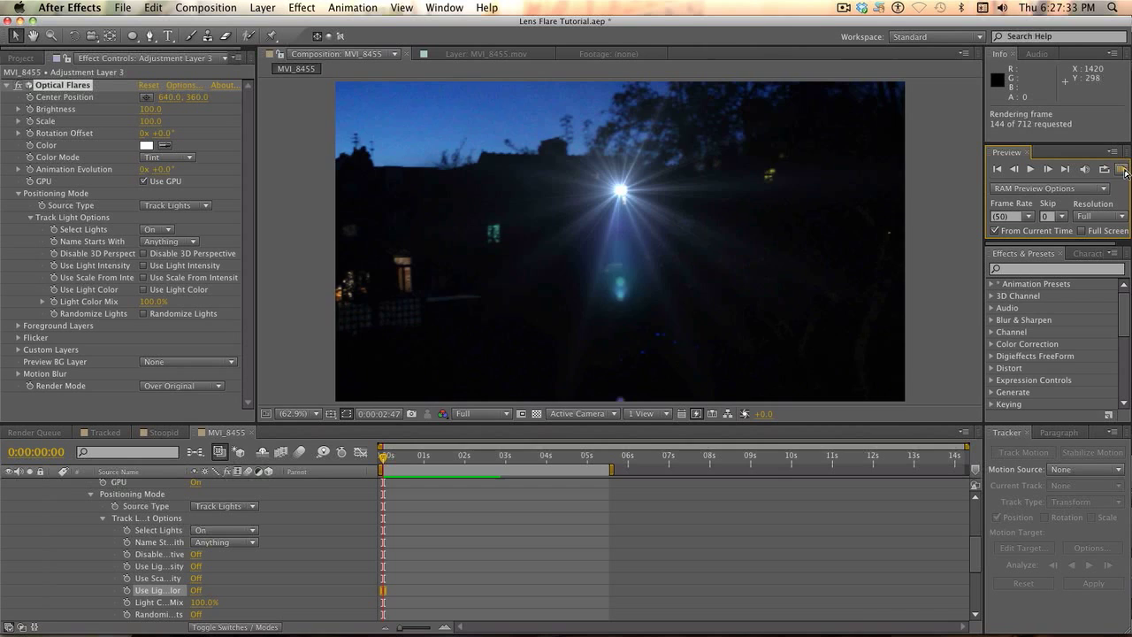
left_click(1125, 170)
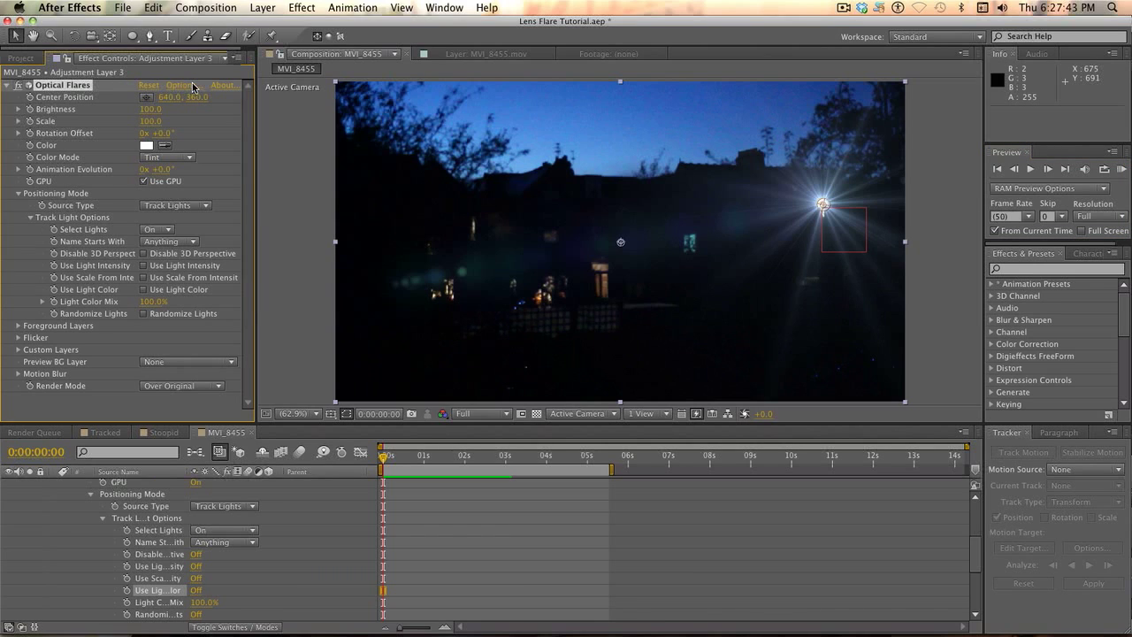
Confirm the purple flare preset in Optical Flares Options and reduce its Scale to a small glow over the window light.
left_click(179, 85)
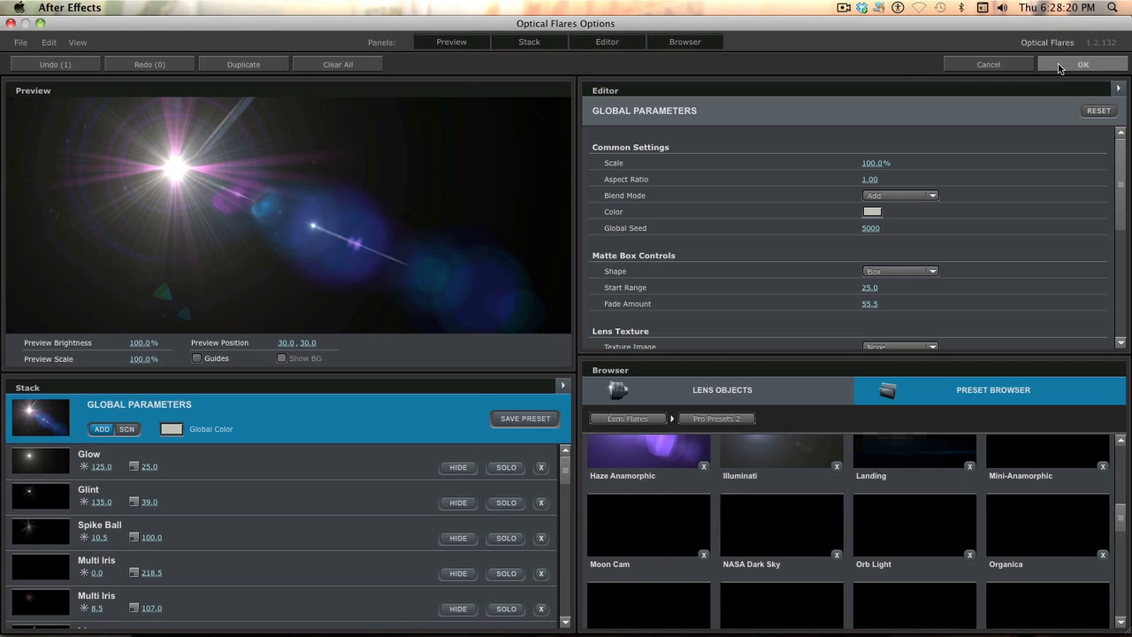
left_click(1082, 64)
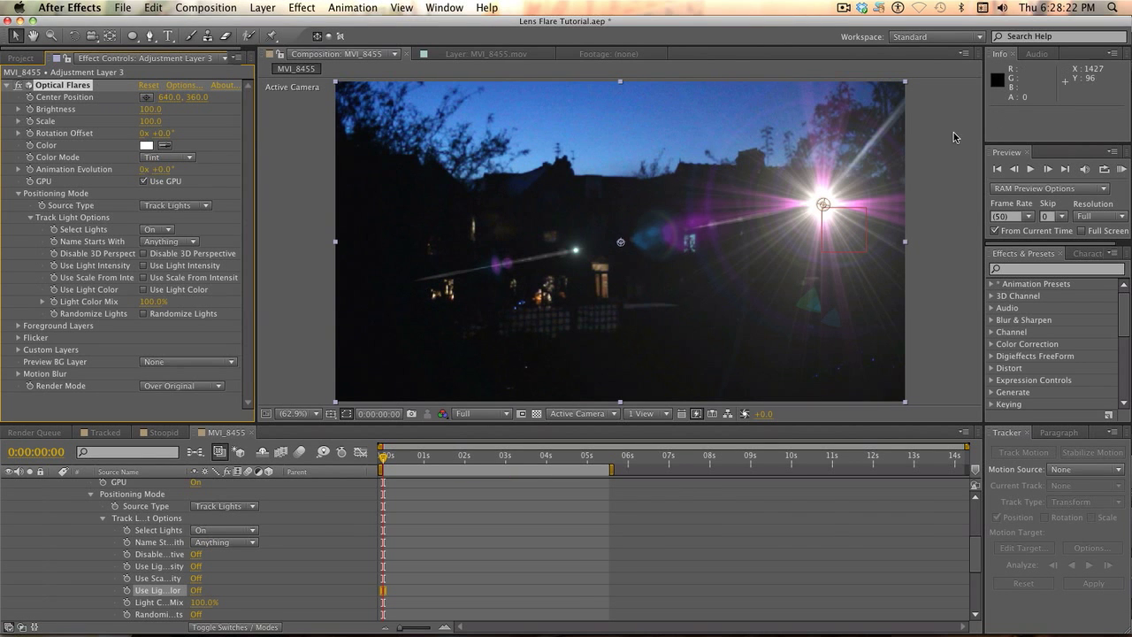
mouse_move(347, 234)
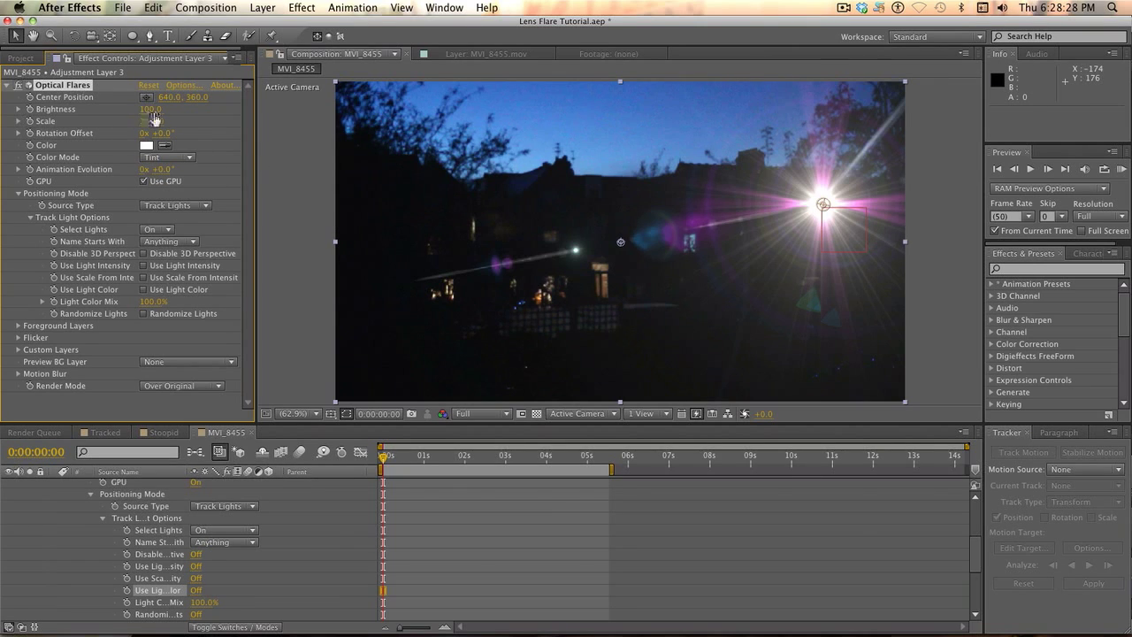
left_click_drag(150, 110, 151, 115)
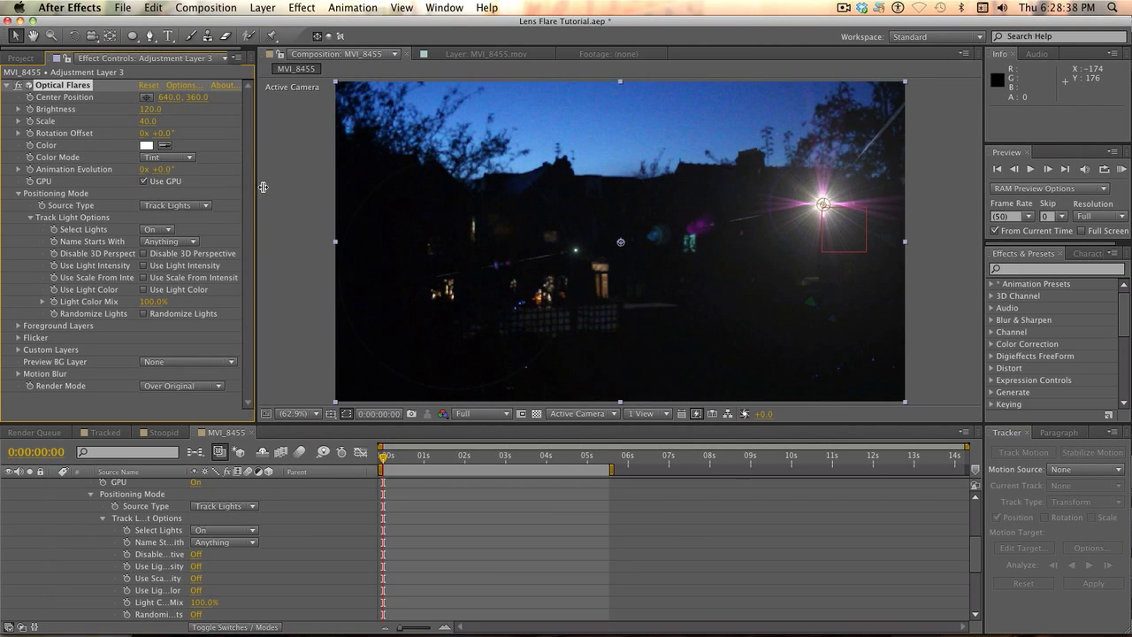
left_click(1121, 168)
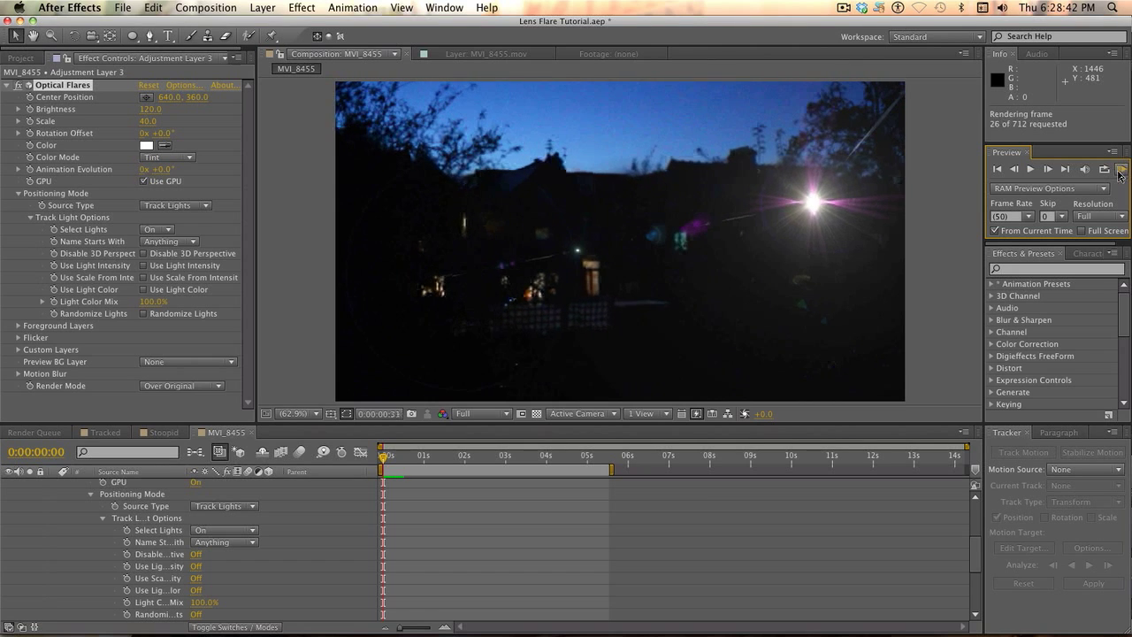
left_click(1030, 170)
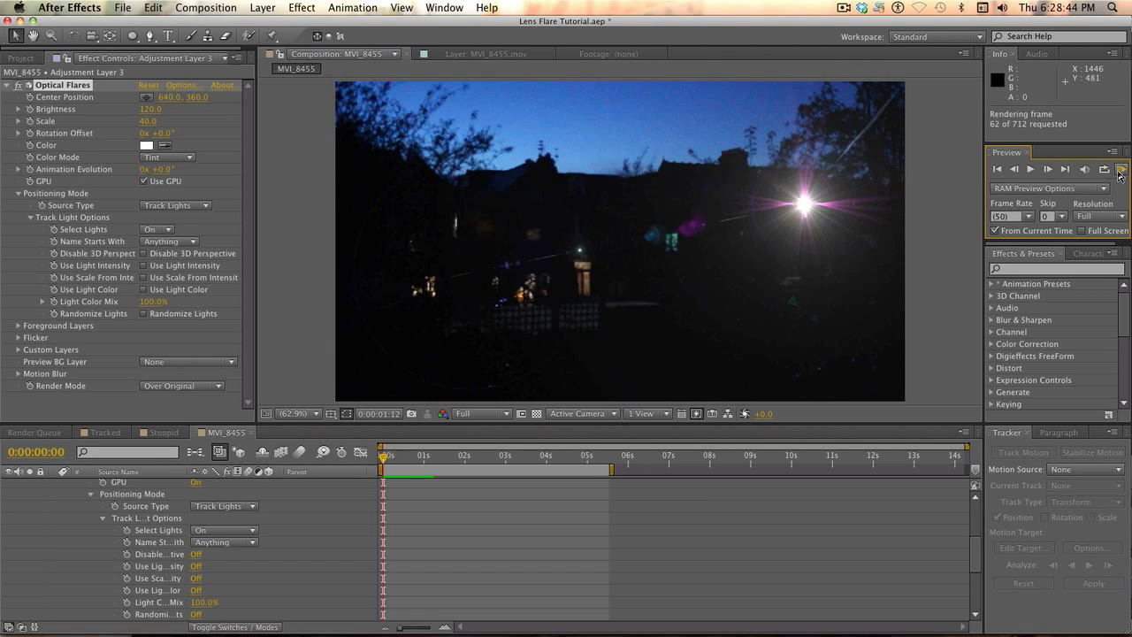
left_click(1118, 170)
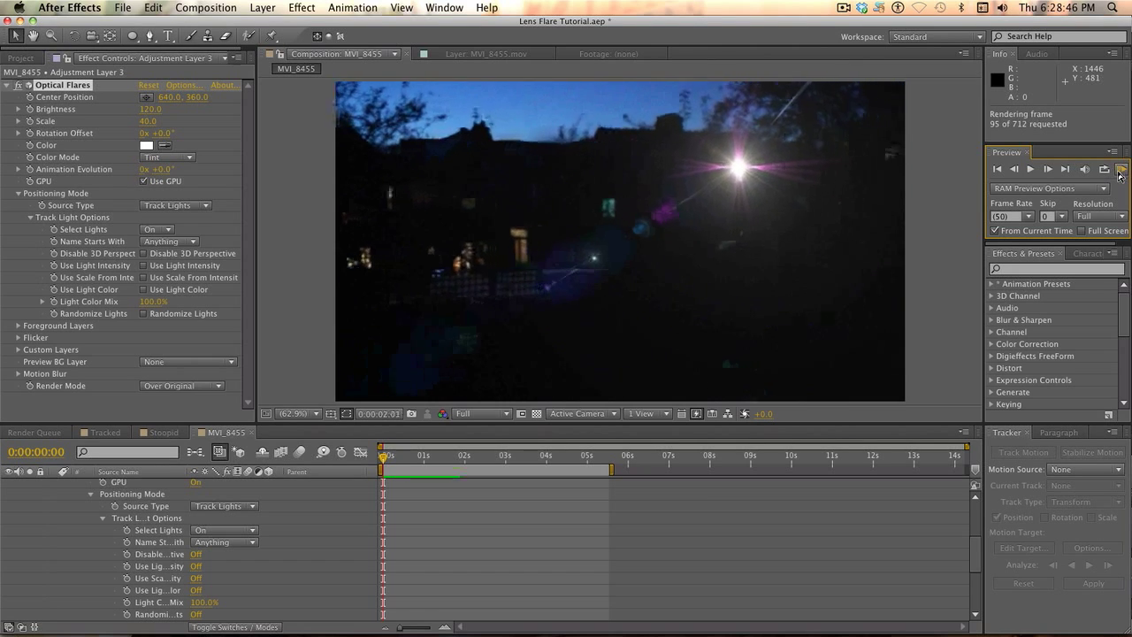
left_click(1122, 170)
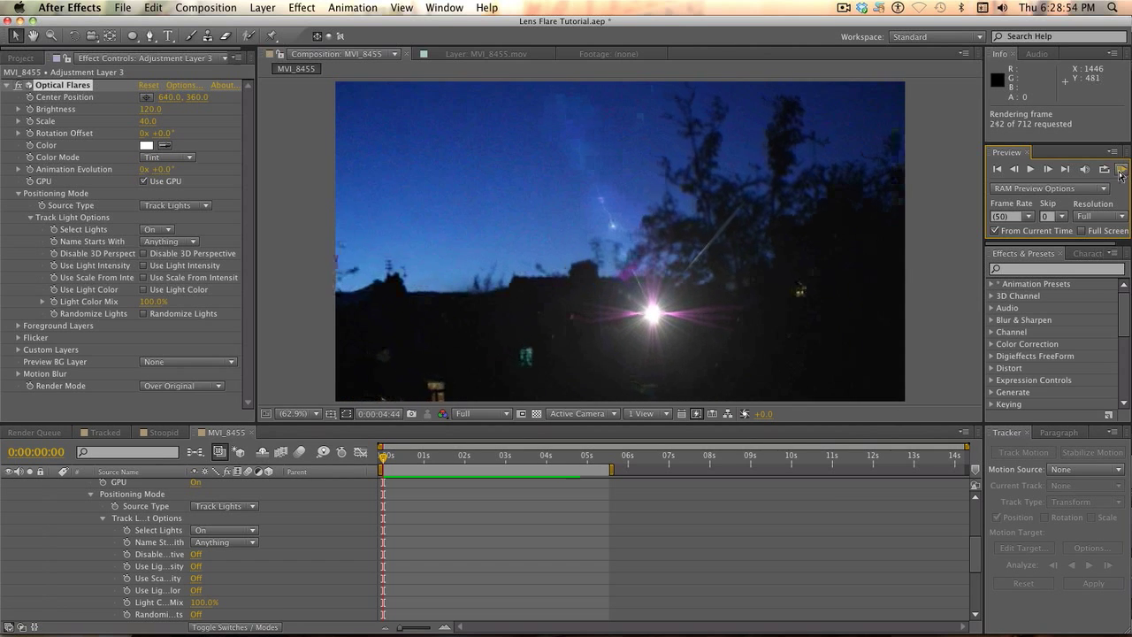
left_click(1121, 170)
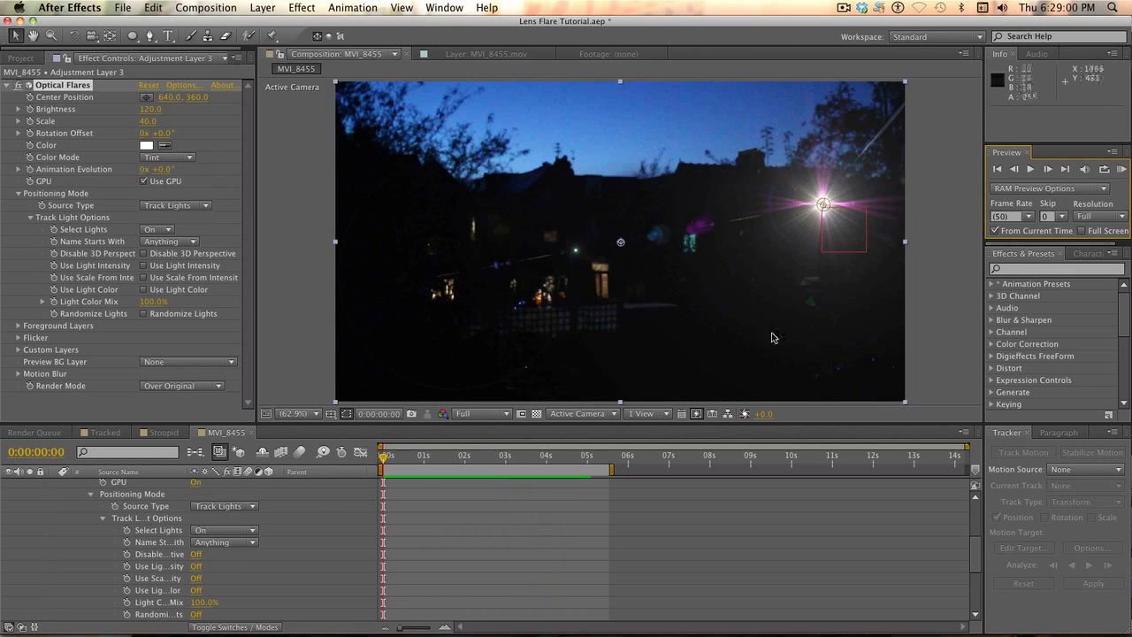
mouse_move(400, 464)
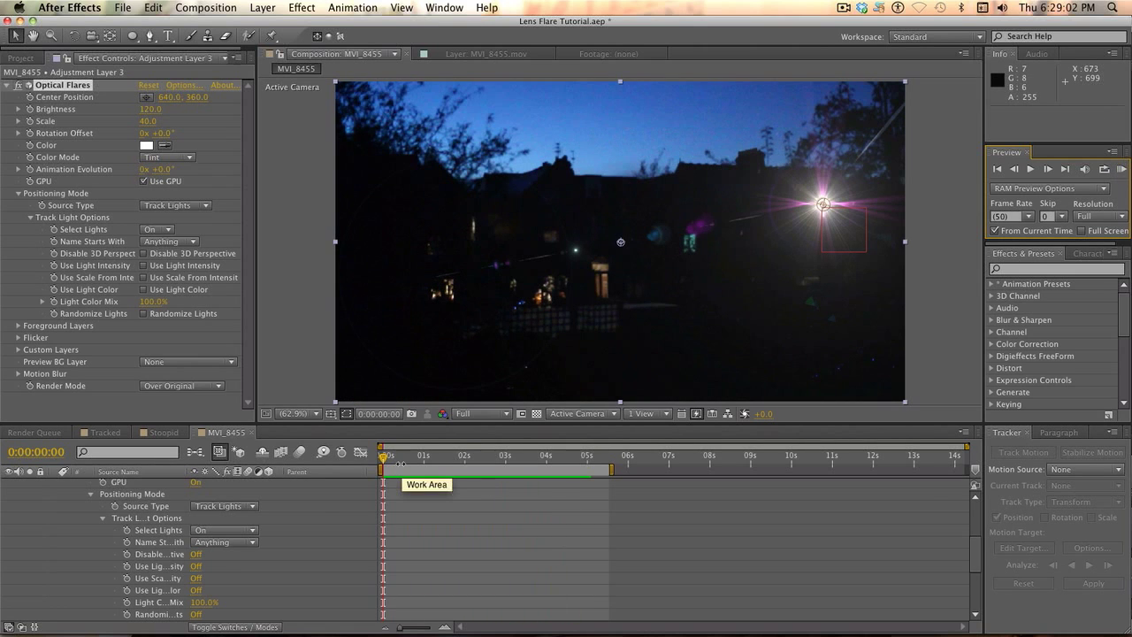
mouse_move(400, 464)
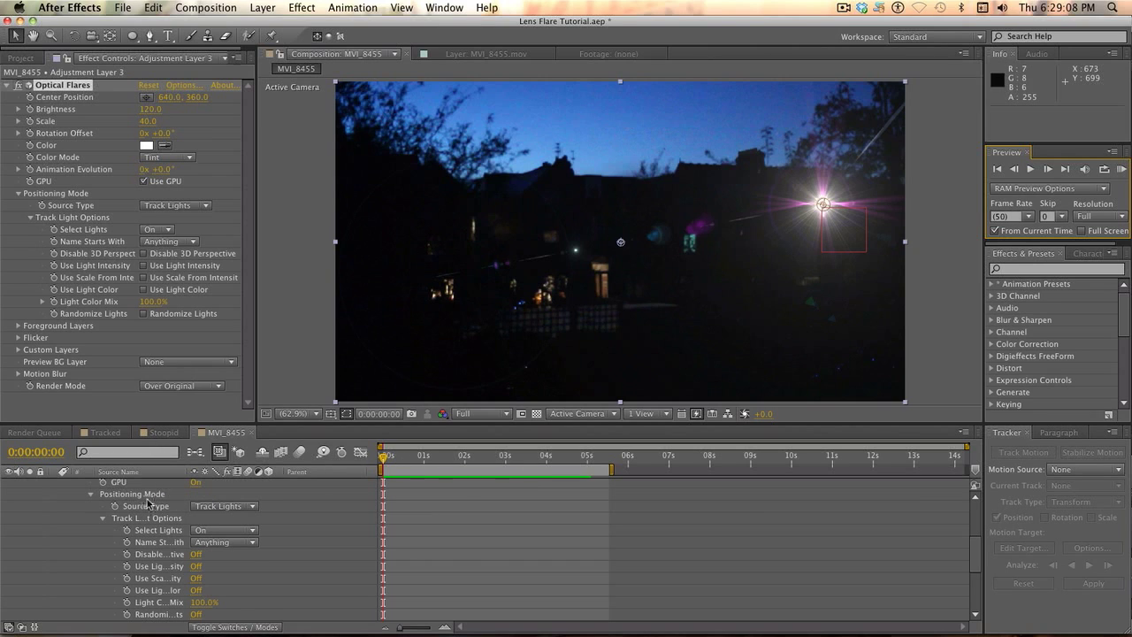
left_click(67, 485)
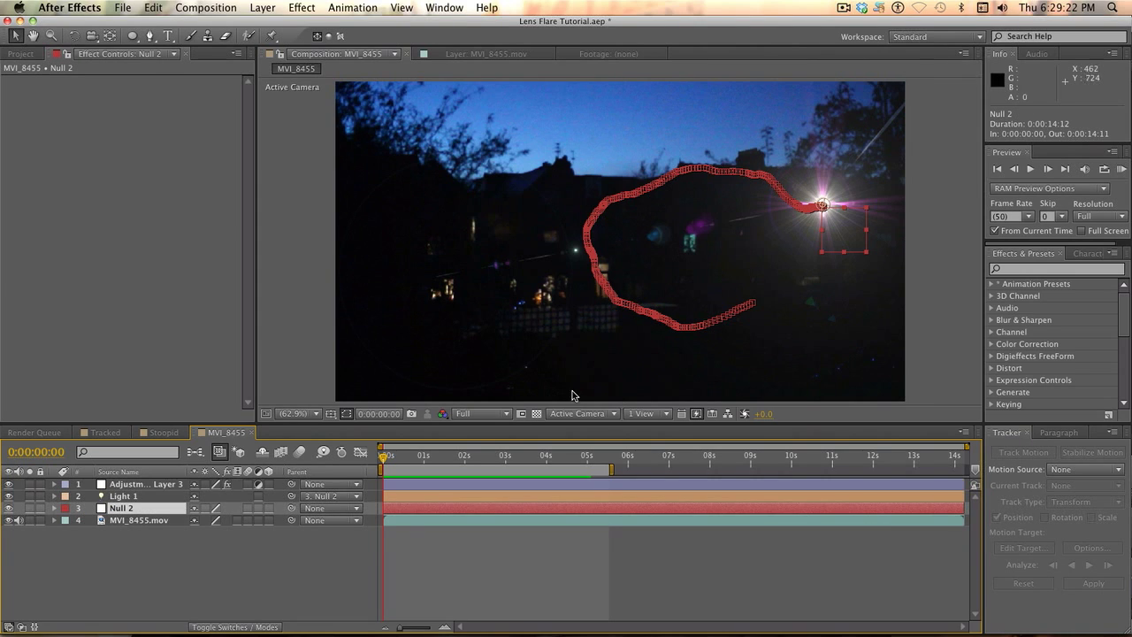
mouse_move(869, 301)
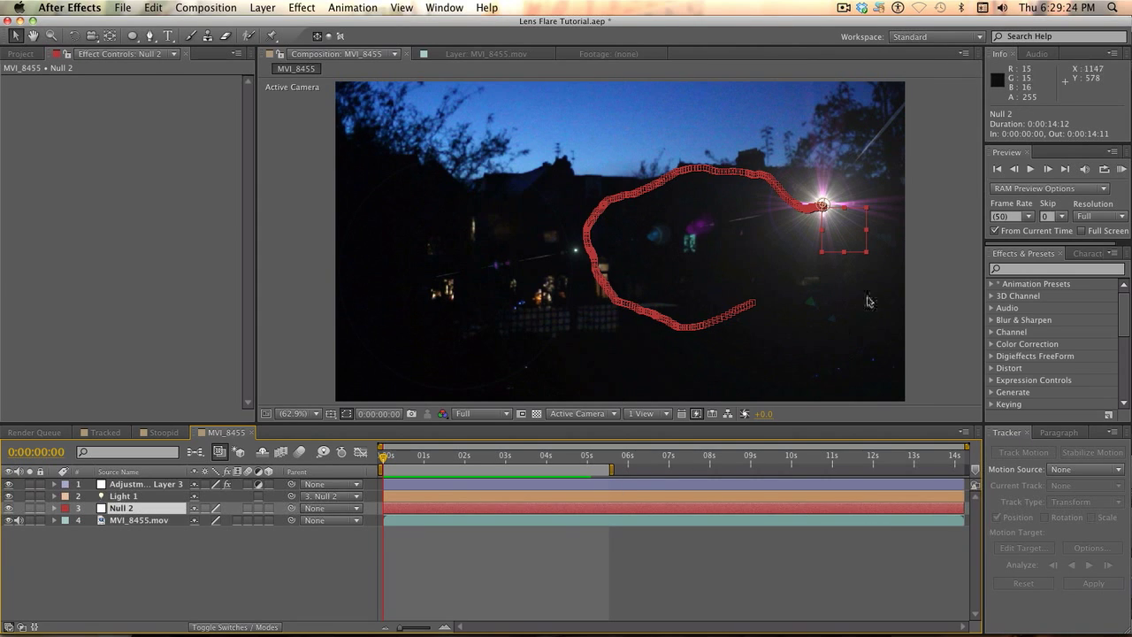
mouse_move(302, 410)
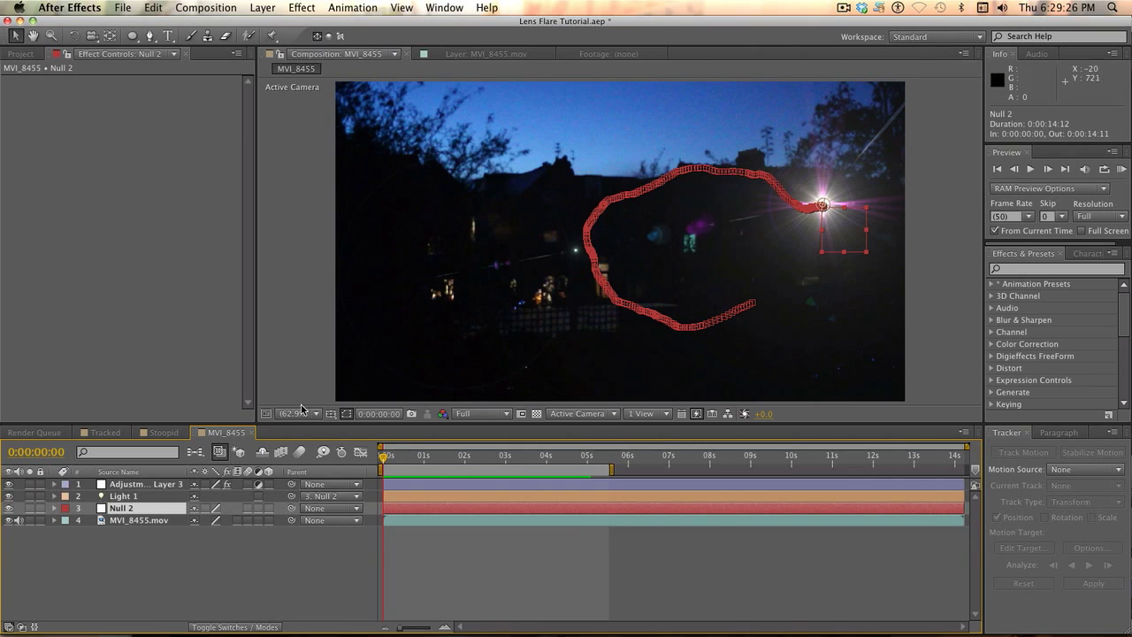
left_click(124, 495)
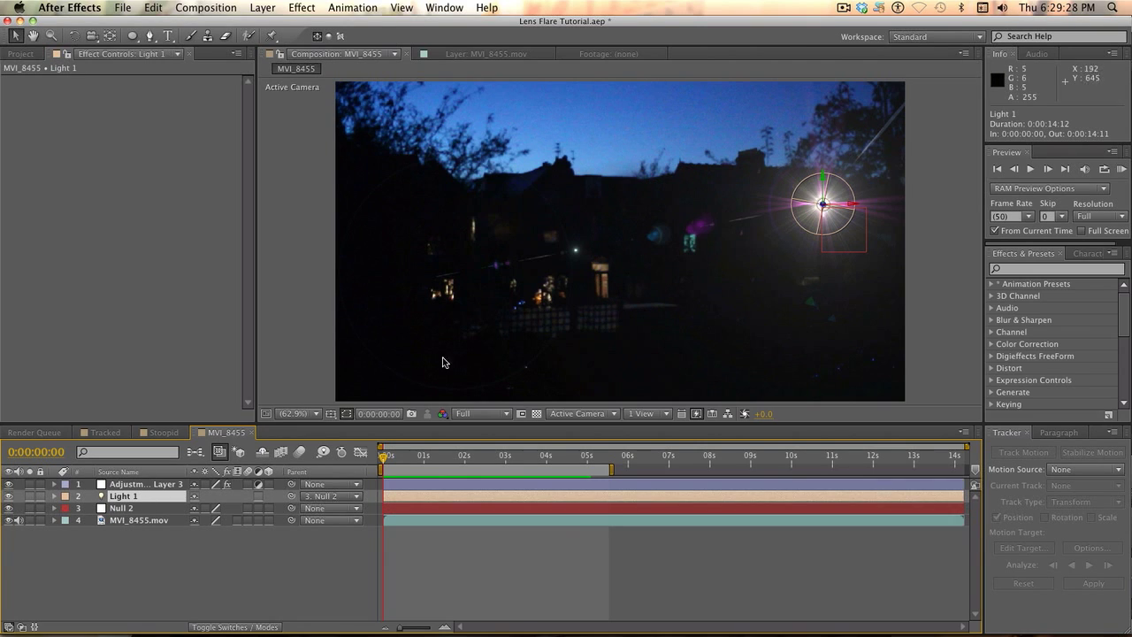
mouse_move(548, 287)
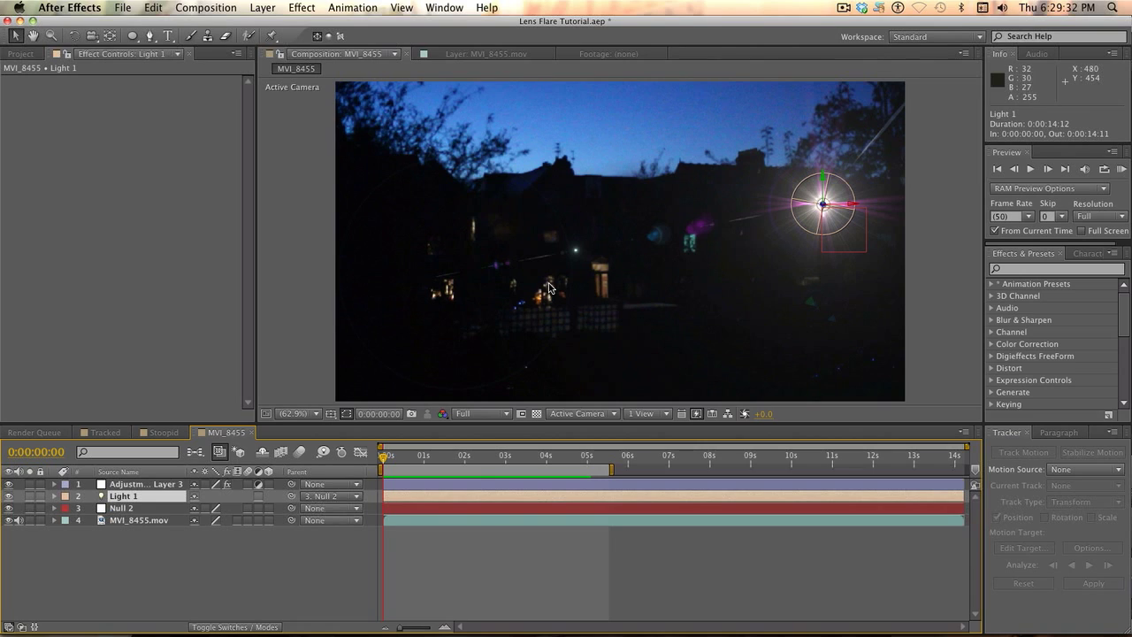
mouse_move(824, 244)
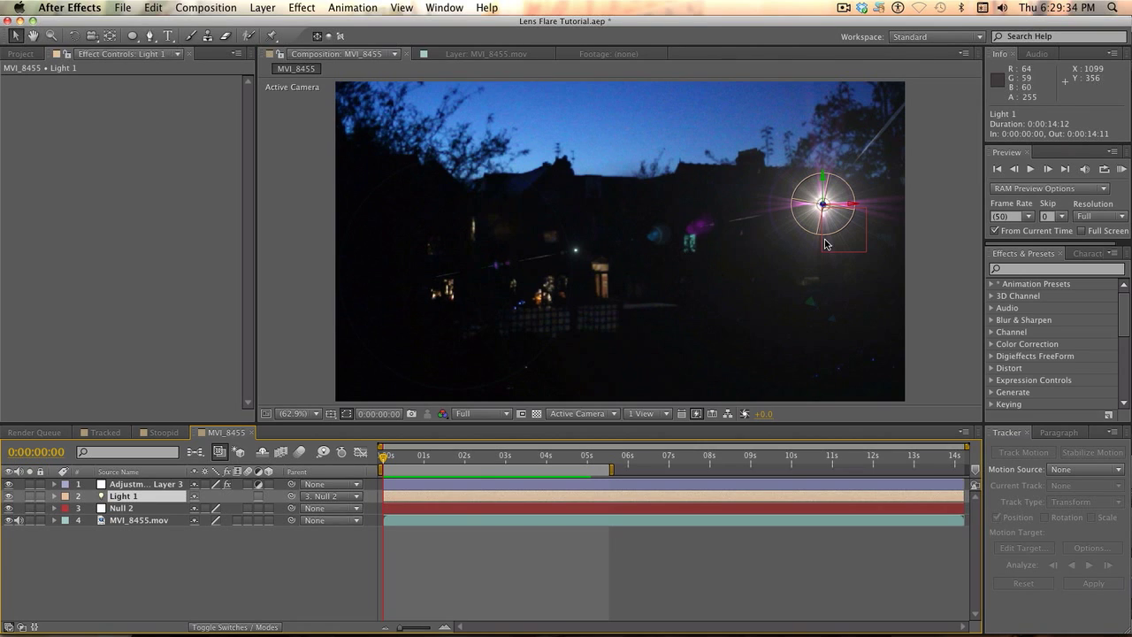
mouse_move(640, 247)
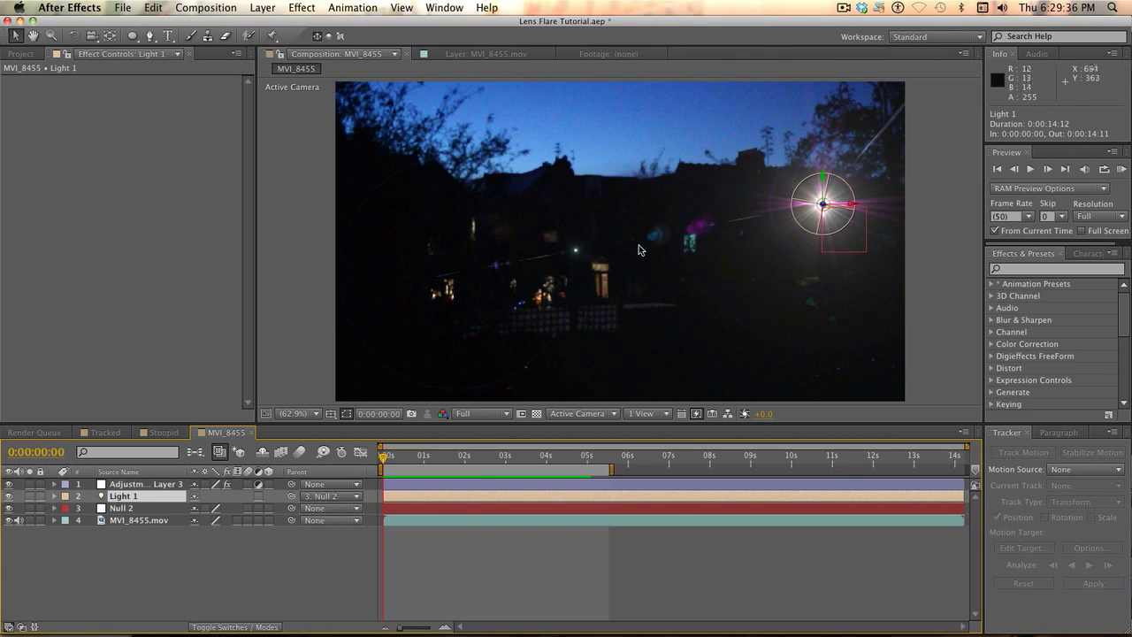
mouse_move(566, 353)
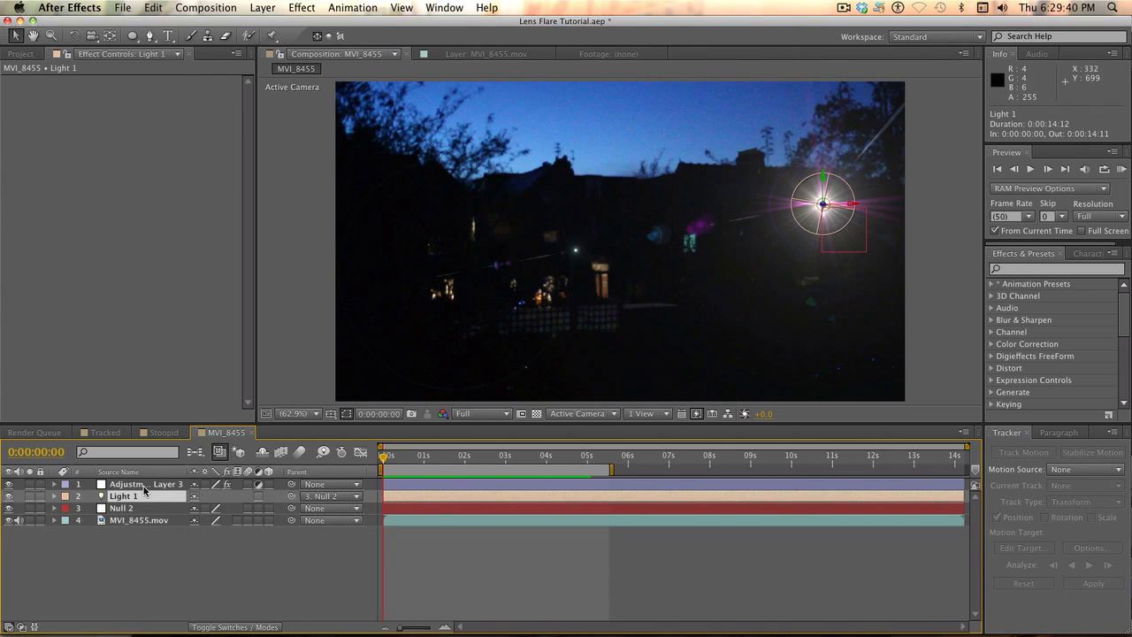
left_click(126, 484)
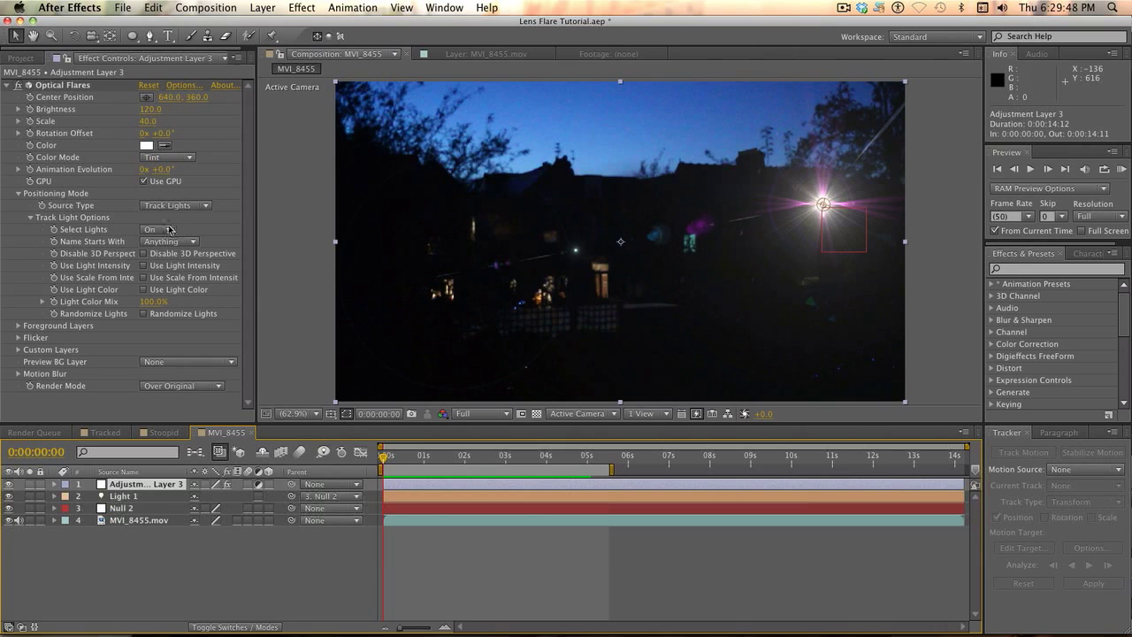
mouse_move(145, 285)
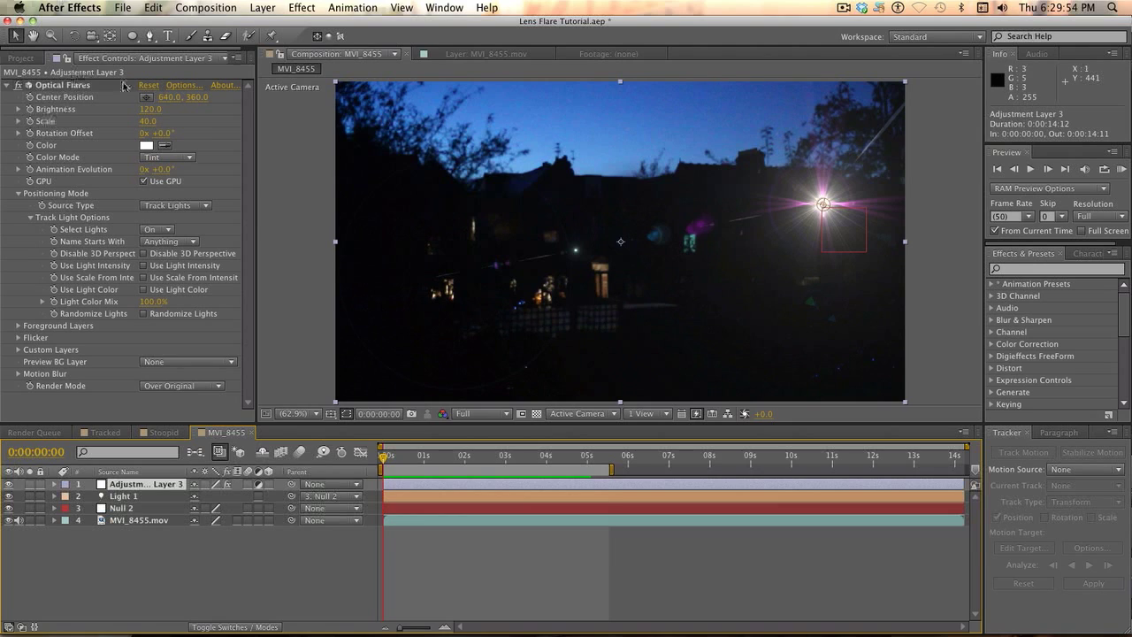
mouse_move(460, 346)
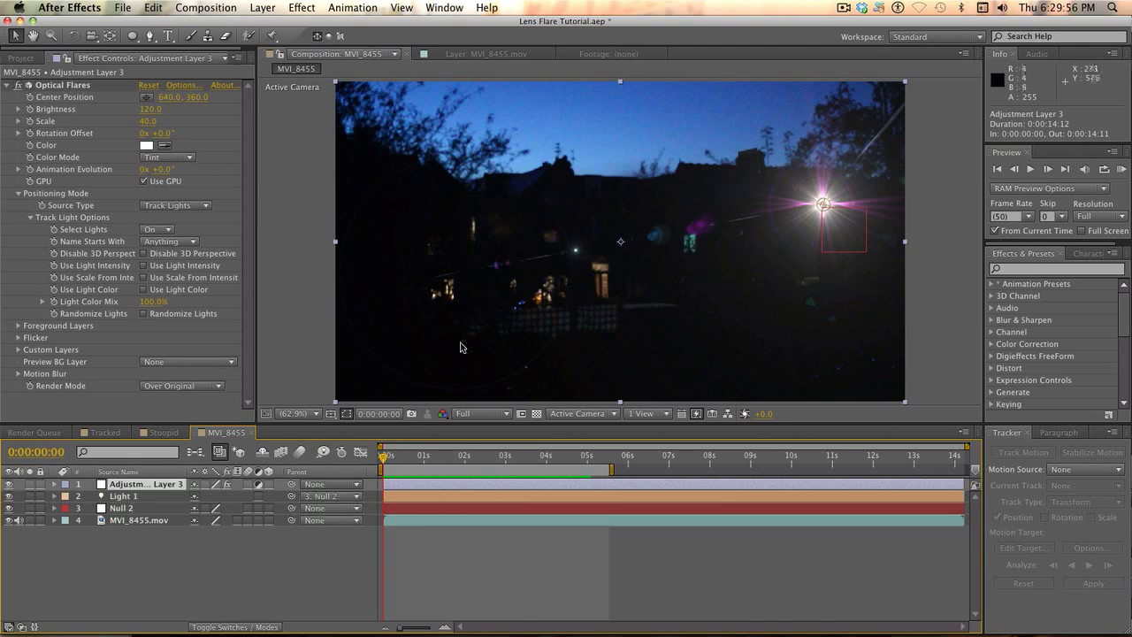
mouse_move(446, 458)
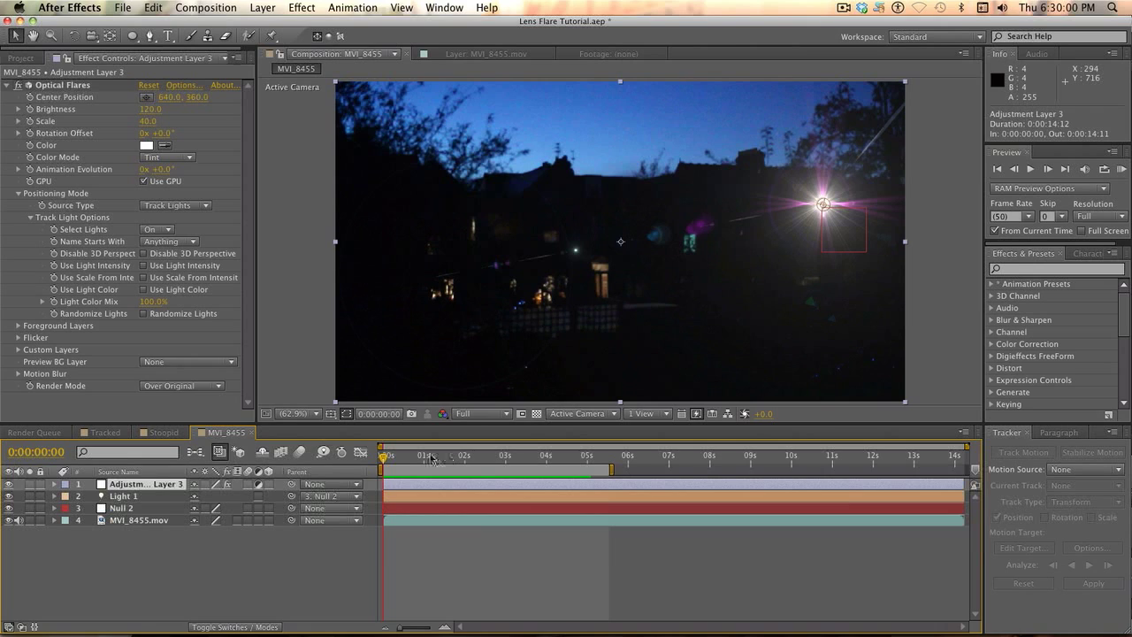
mouse_move(435, 456)
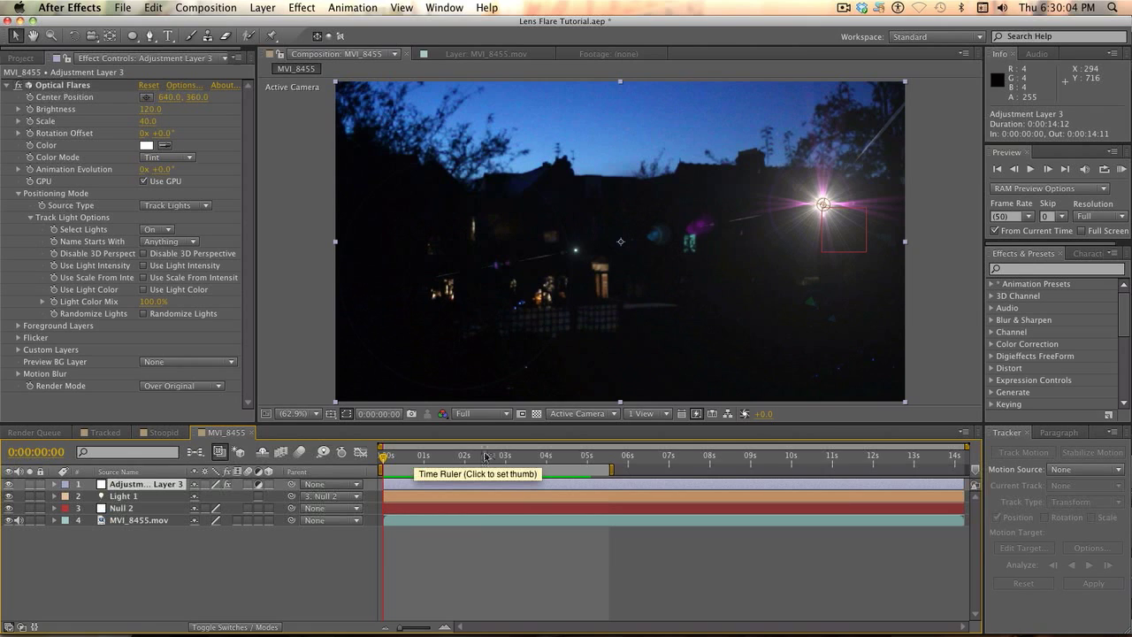
left_click(516, 454)
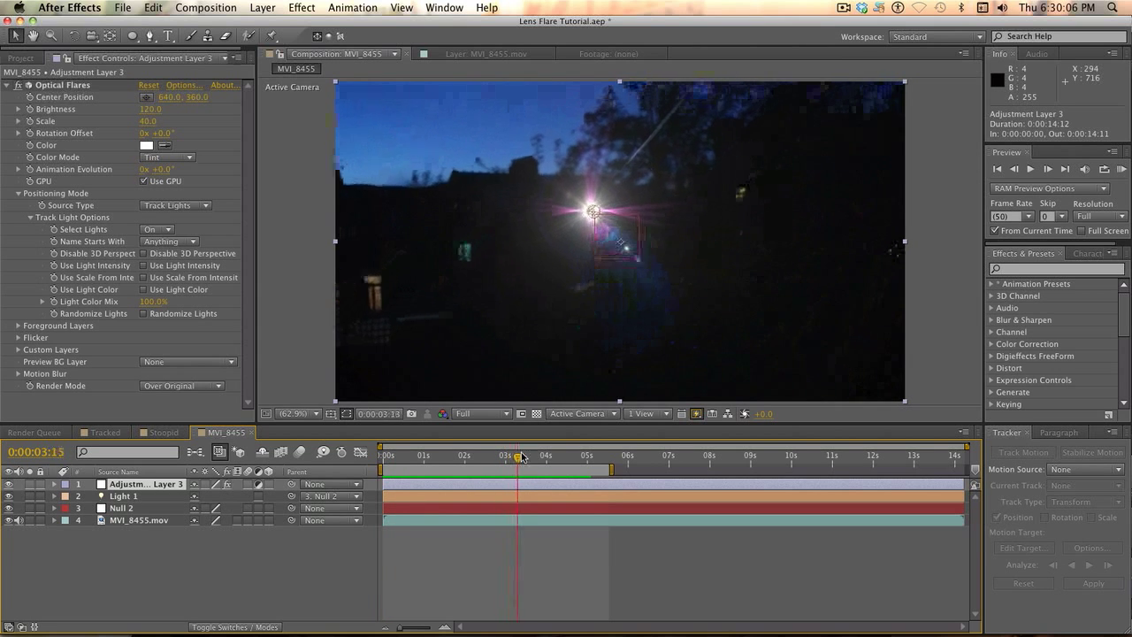
left_click(591, 456)
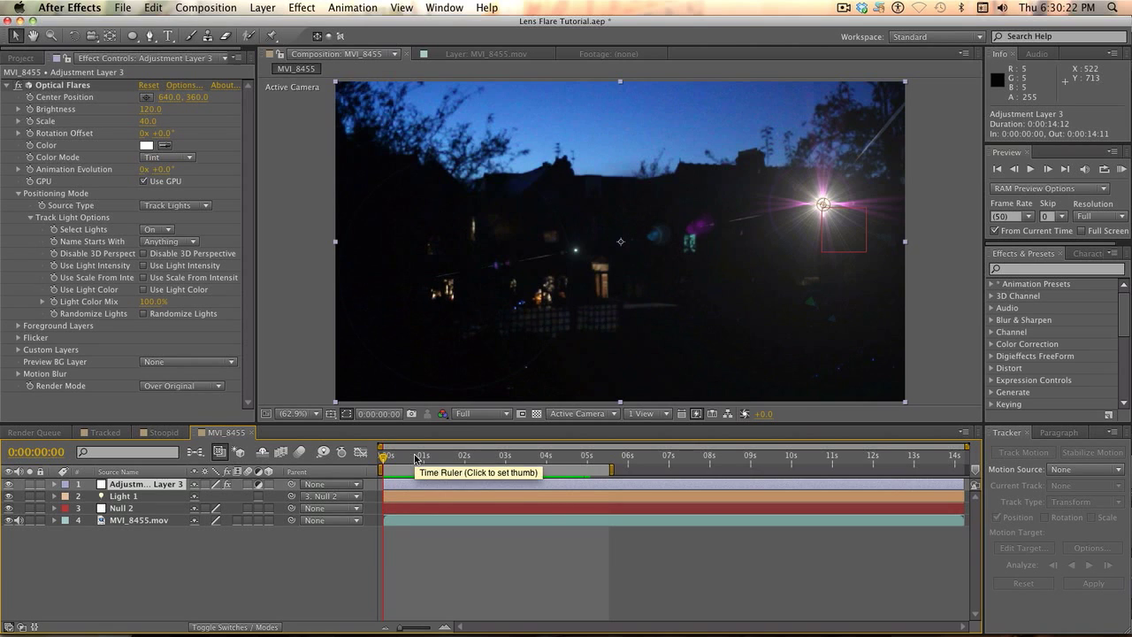
left_click(489, 454)
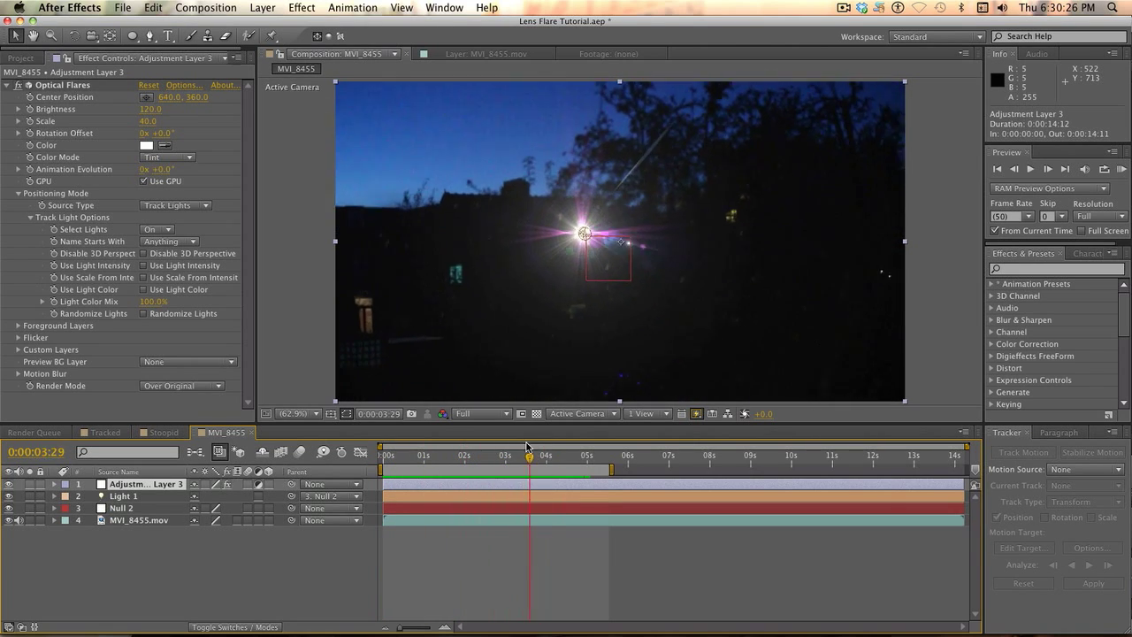
left_click(423, 455)
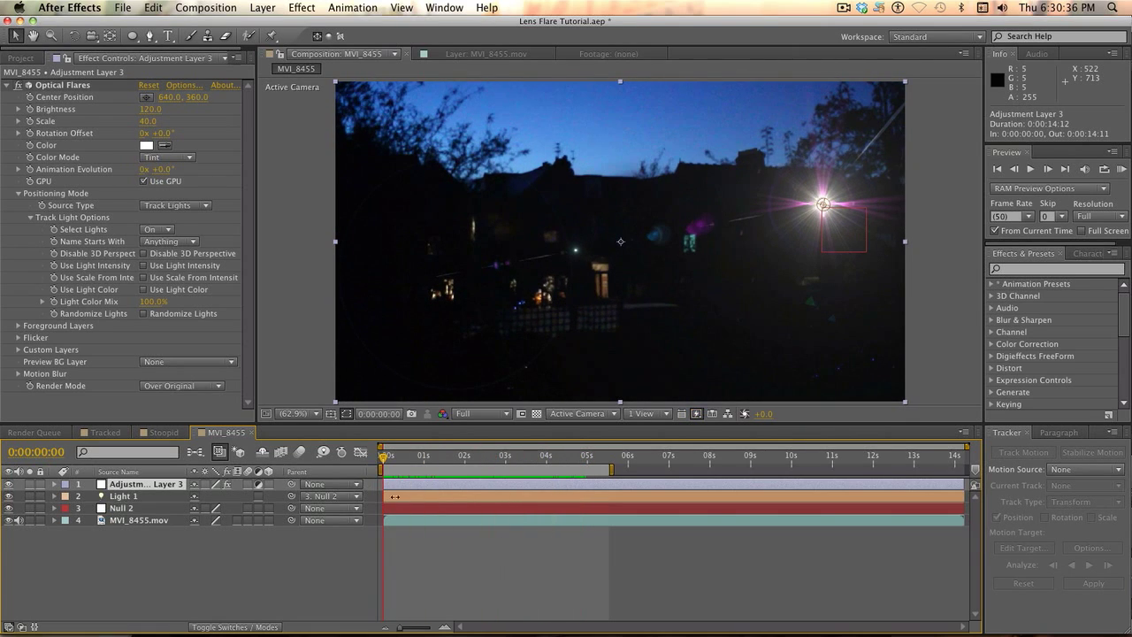
mouse_move(856, 258)
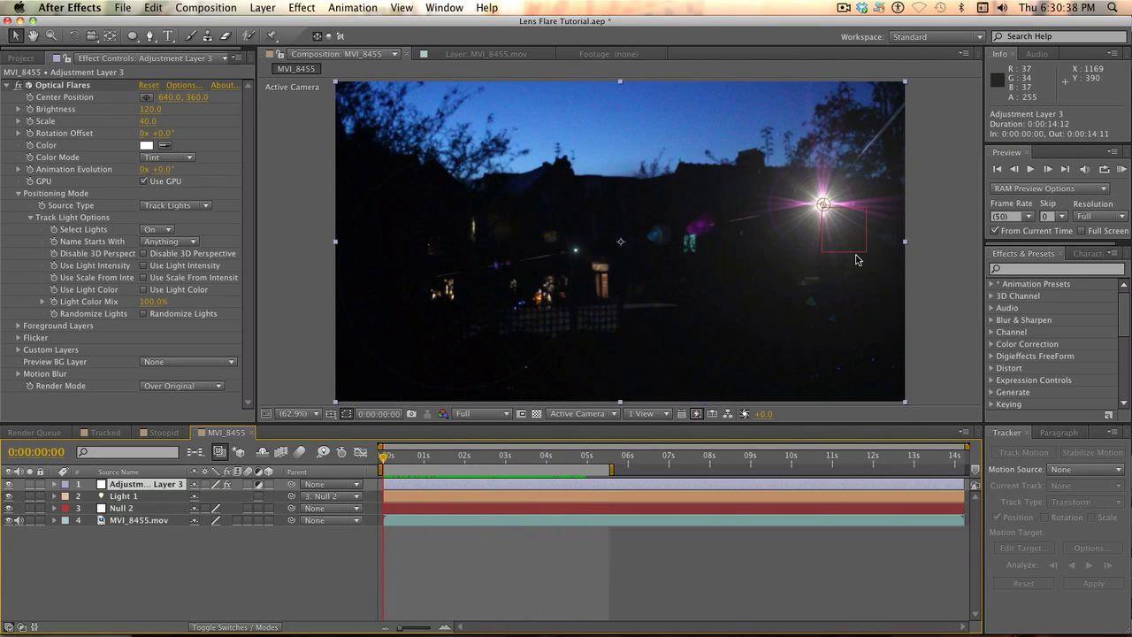